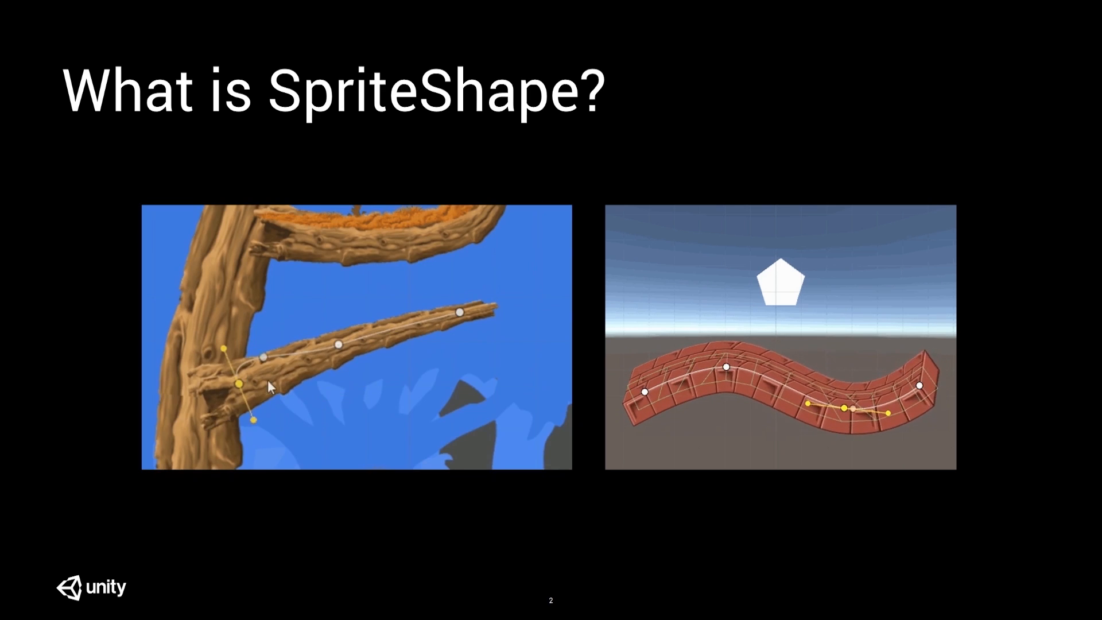
Browse all available packages in Package Manager, then create a default-named Sprite Shape Profile.
key("right")
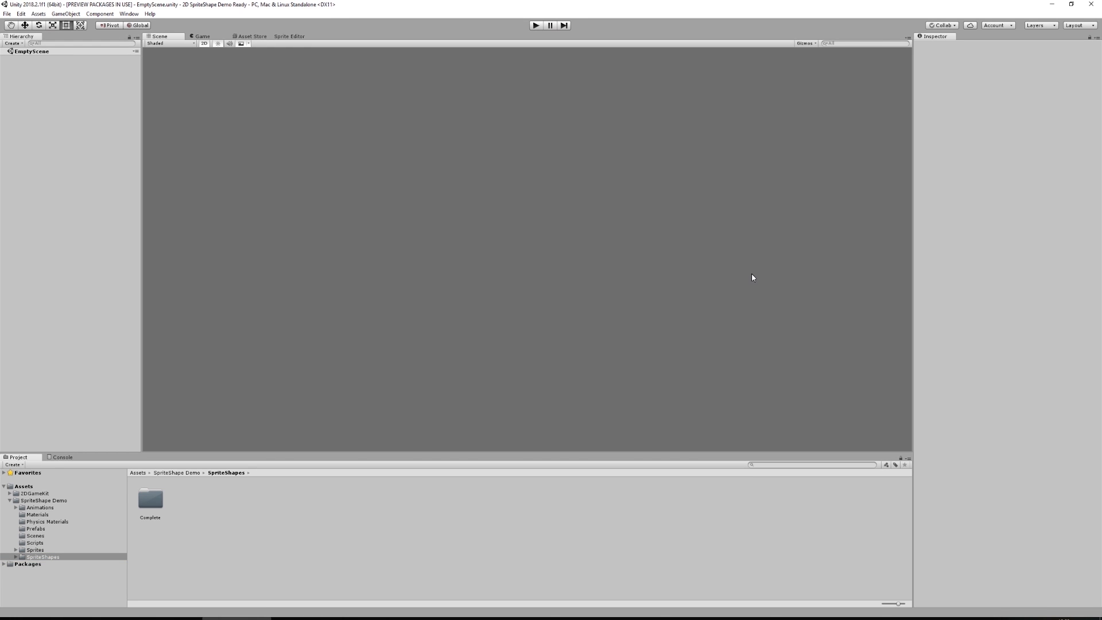
mouse_move(761, 282)
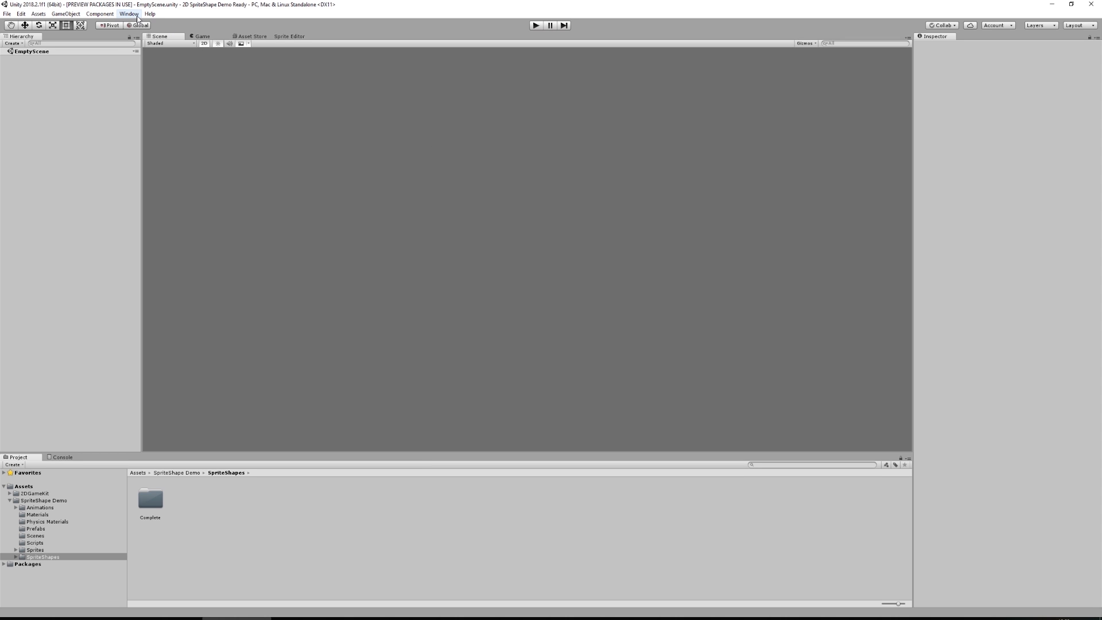
mouse_move(138, 20)
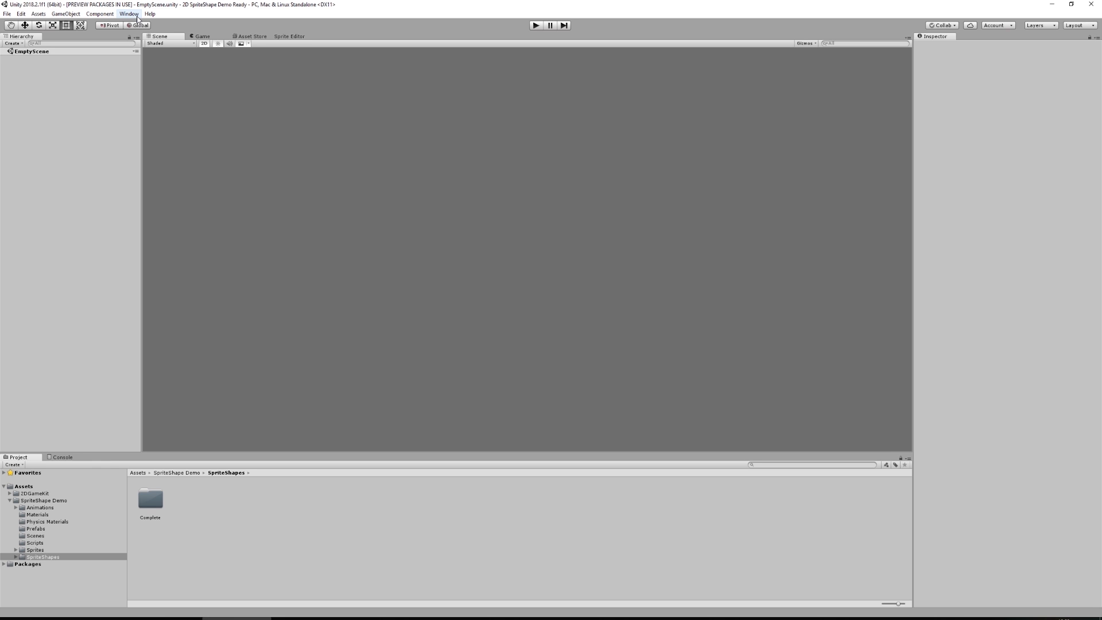
mouse_move(135, 19)
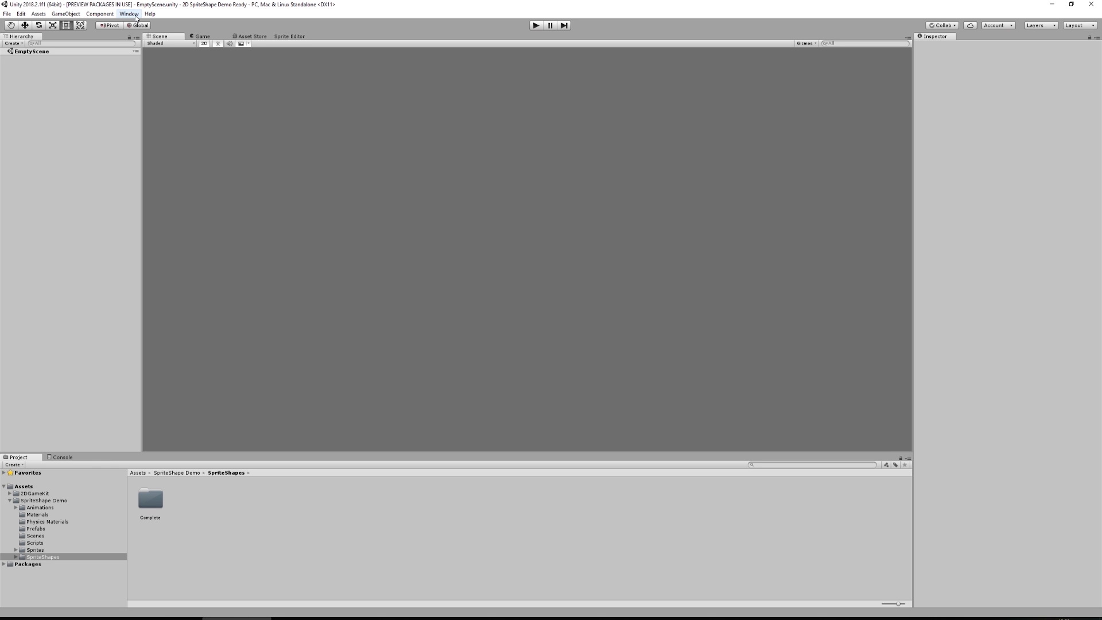
left_click(128, 13)
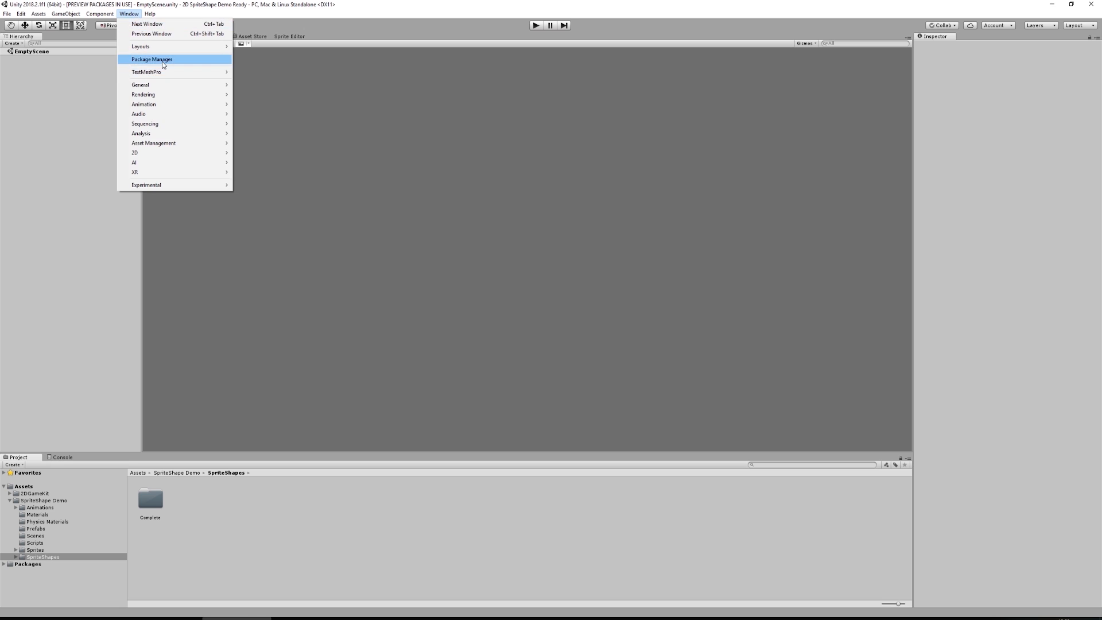
left_click(151, 59)
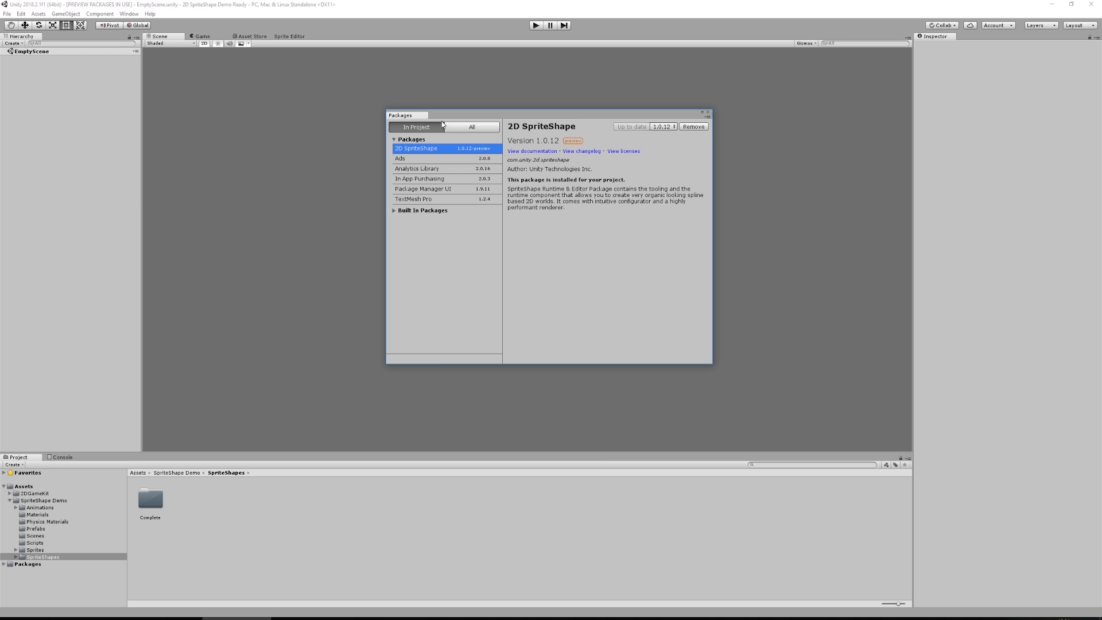
left_click(470, 126)
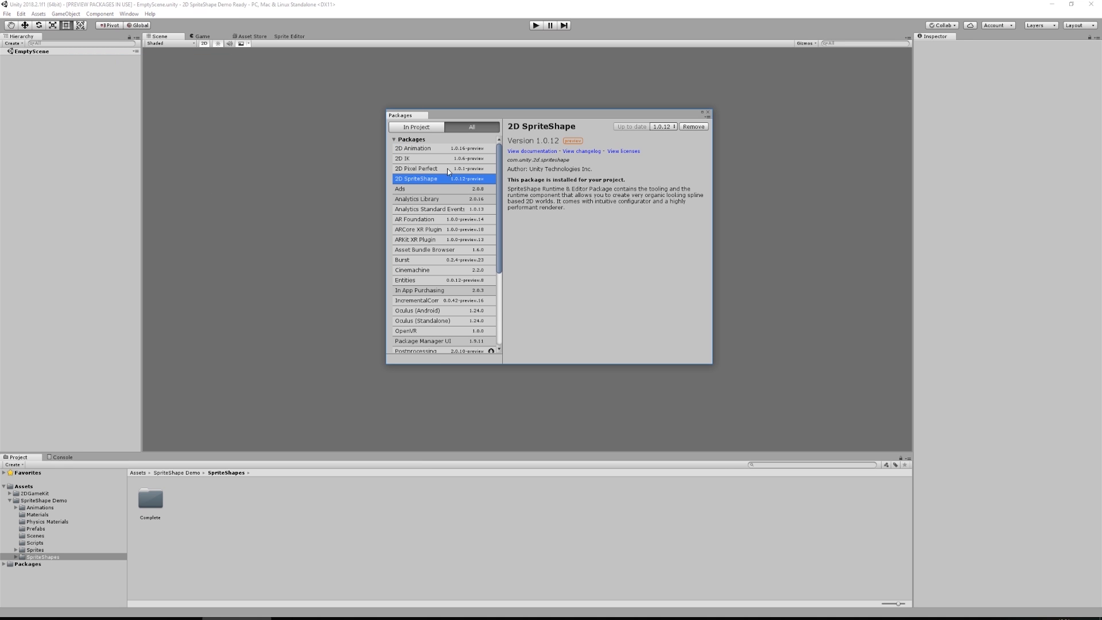
mouse_move(420, 171)
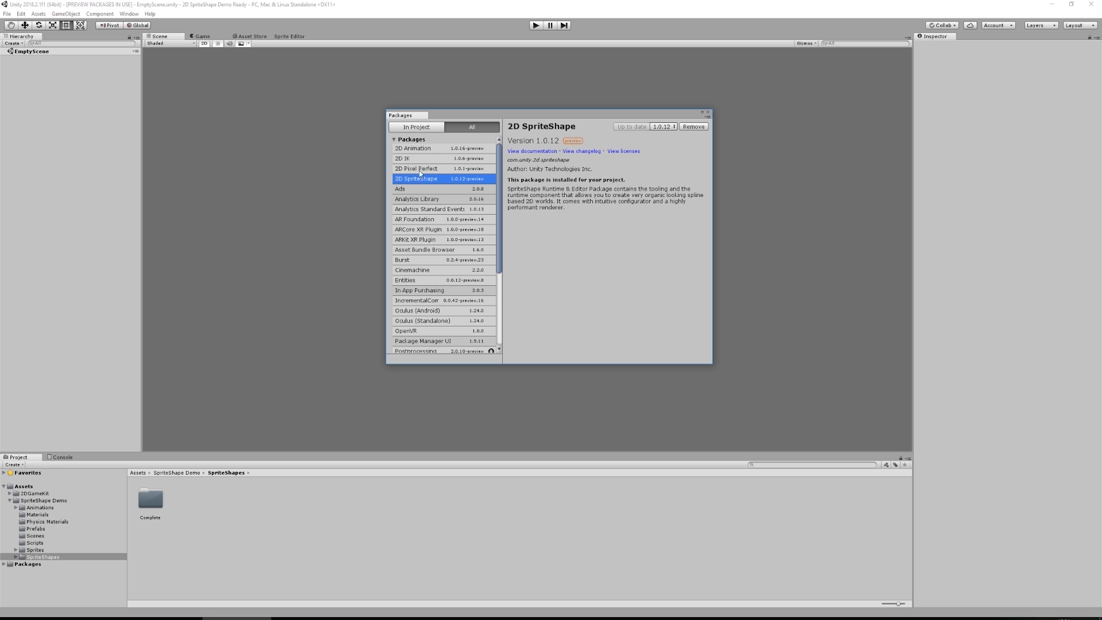
mouse_move(479, 186)
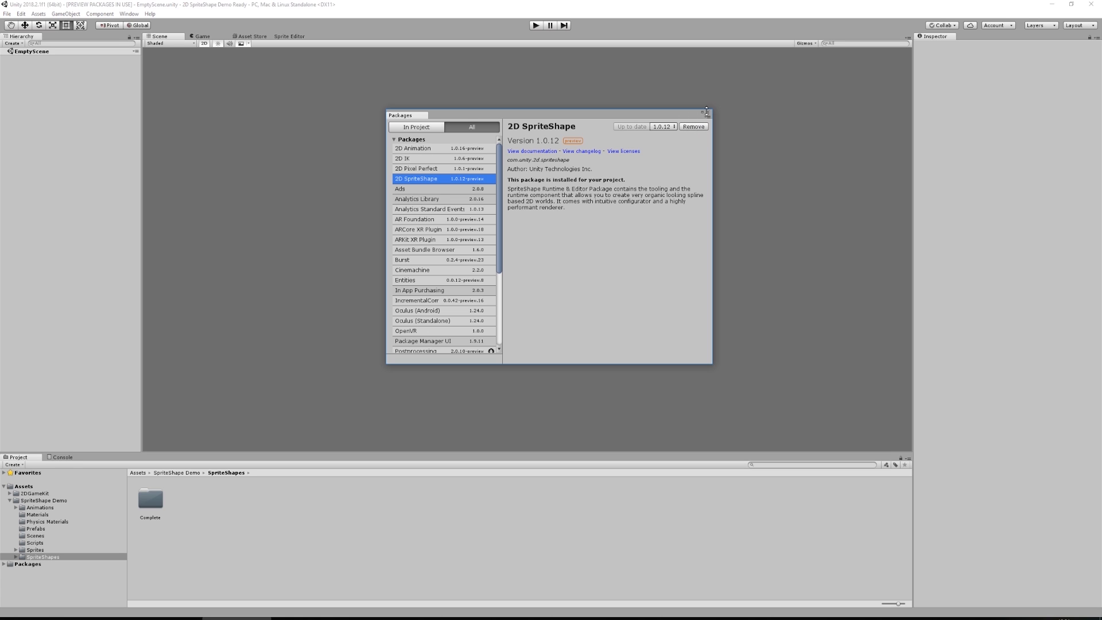
left_click(705, 110)
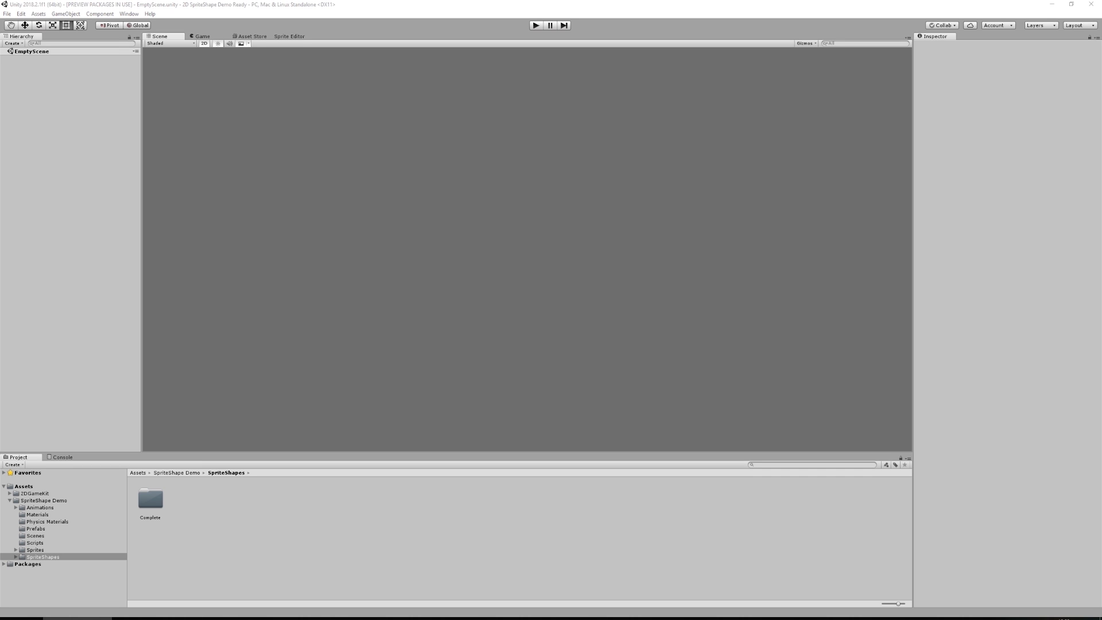
mouse_move(707, 292)
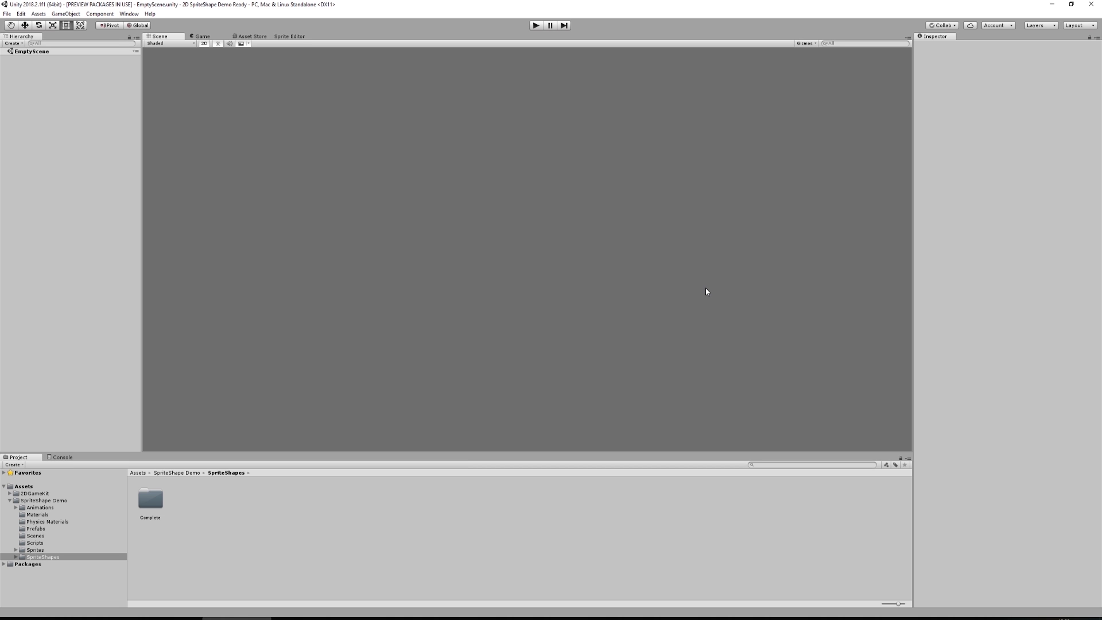
mouse_move(650, 257)
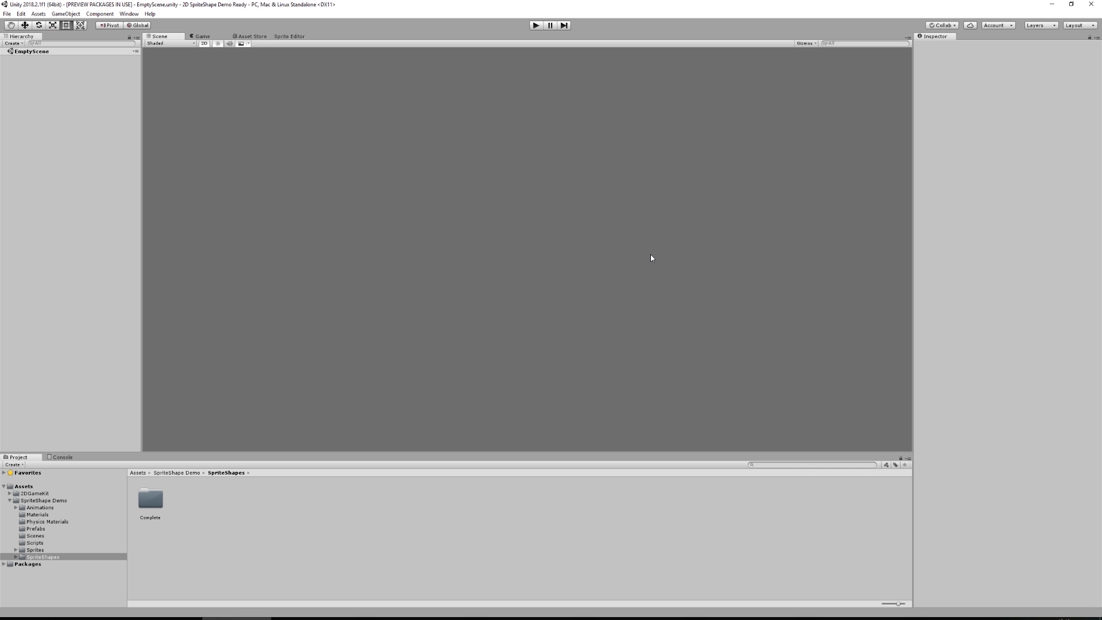
mouse_move(220, 490)
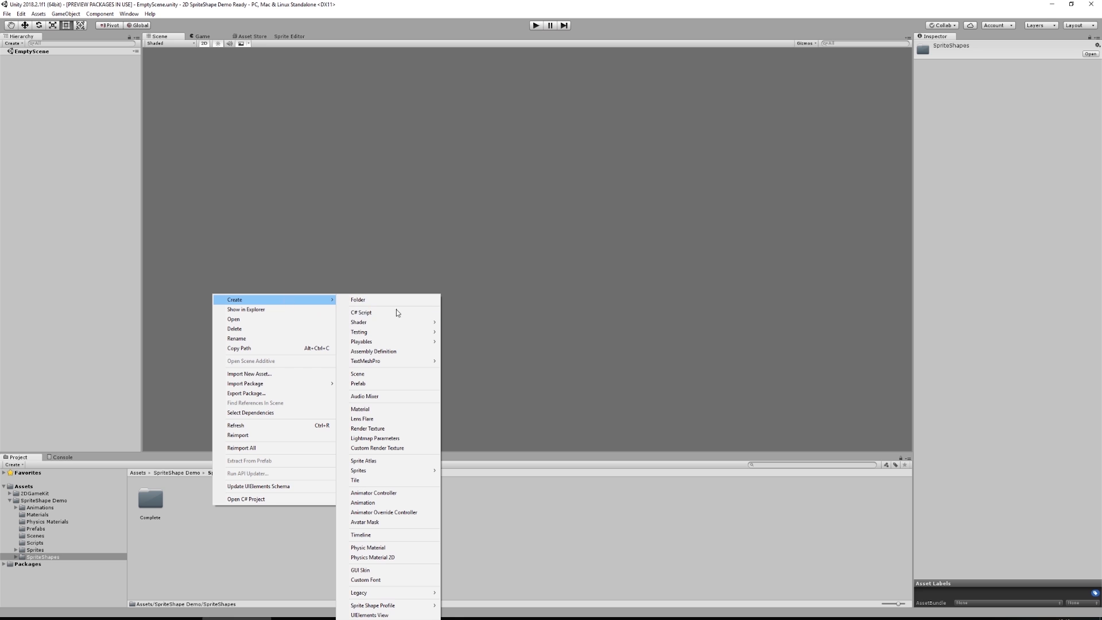
mouse_move(372, 605)
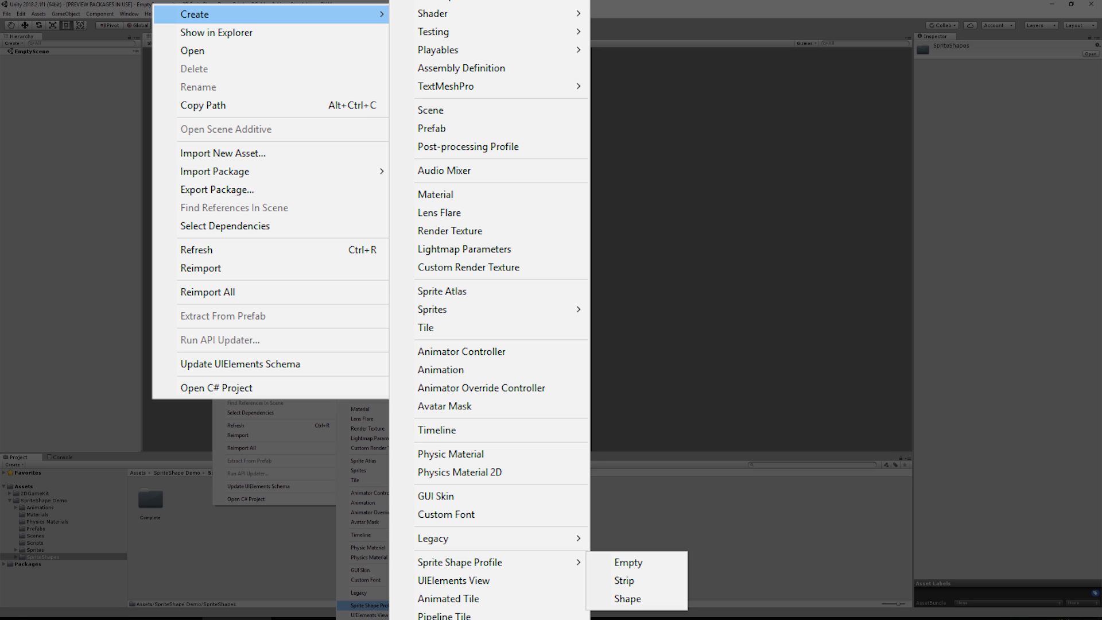
left_click(626, 561)
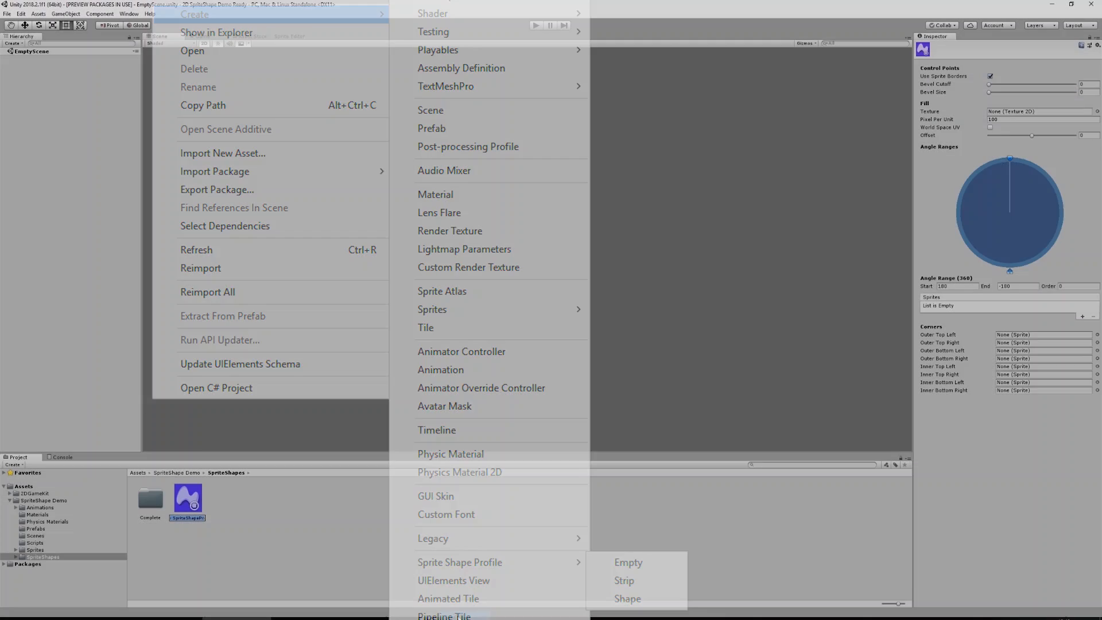
left_click(626, 561)
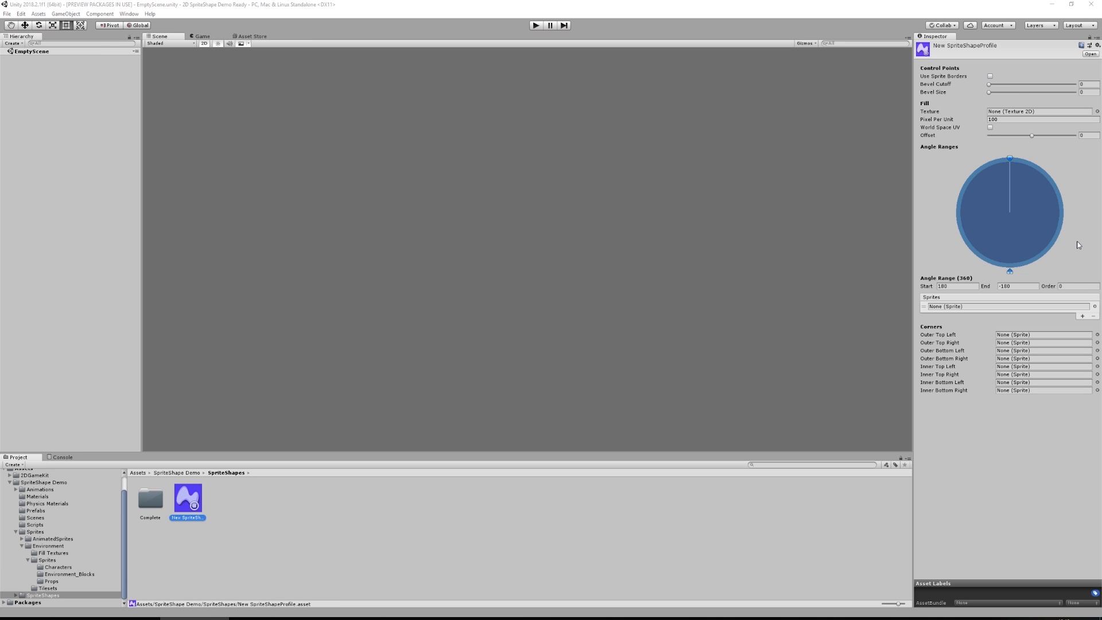
mouse_move(1076, 258)
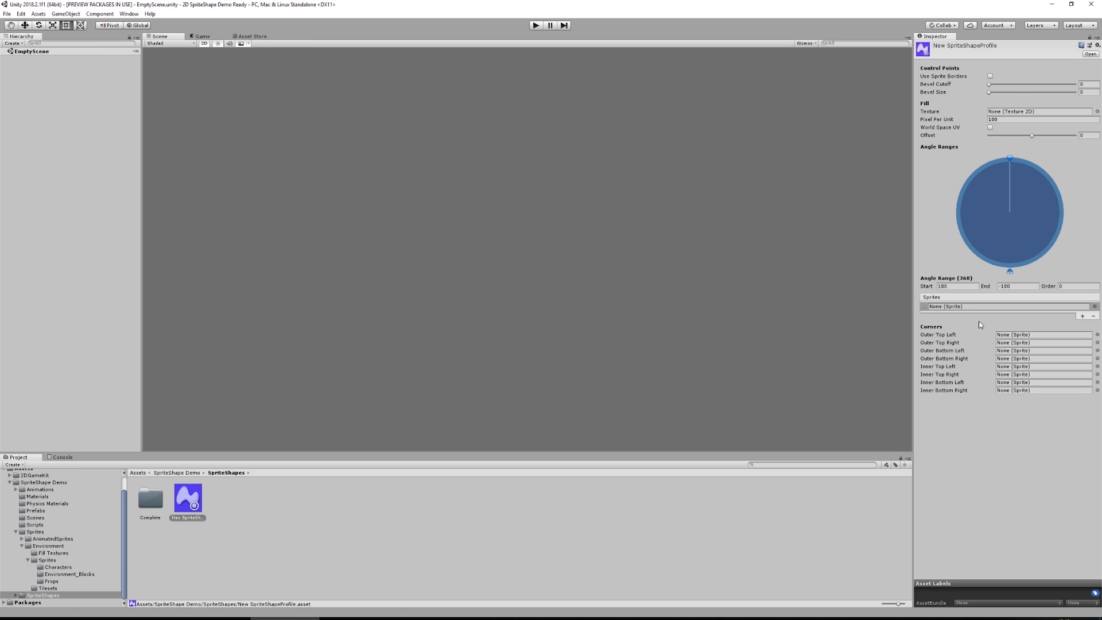
mouse_move(978, 324)
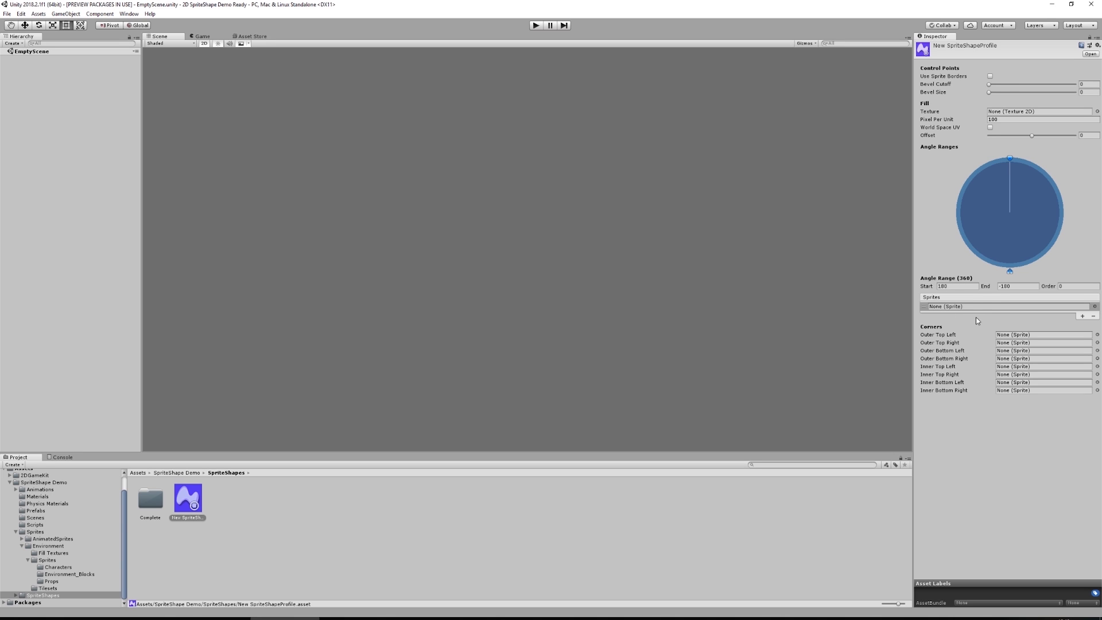
Assign the Bridge_Demo sprite to the profile's angle range through the object picker.
left_click(1082, 316)
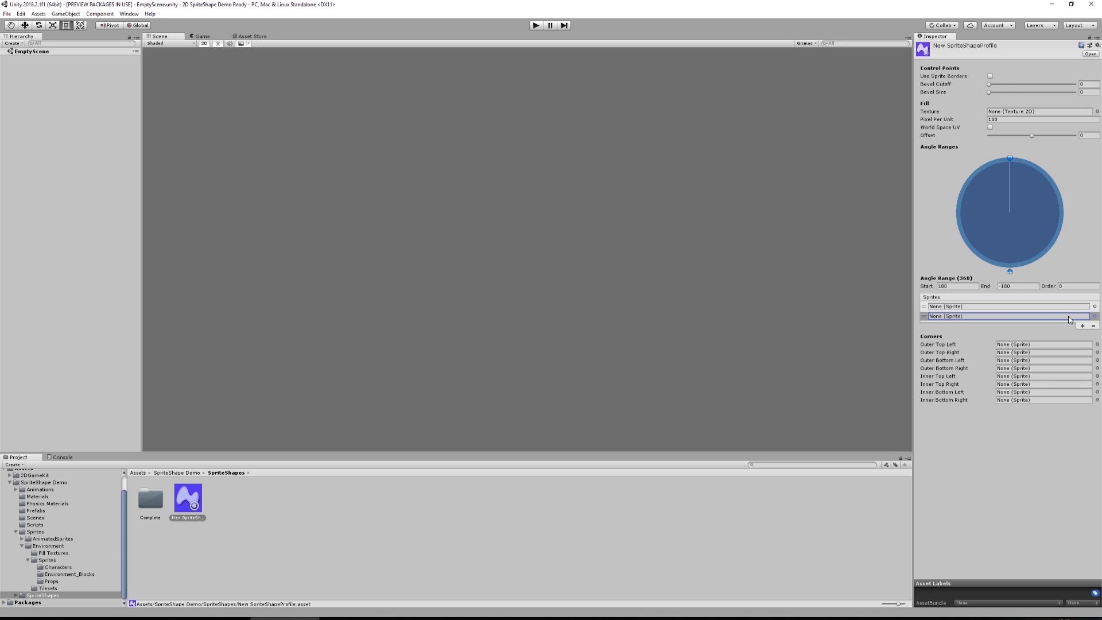
mouse_move(1093, 326)
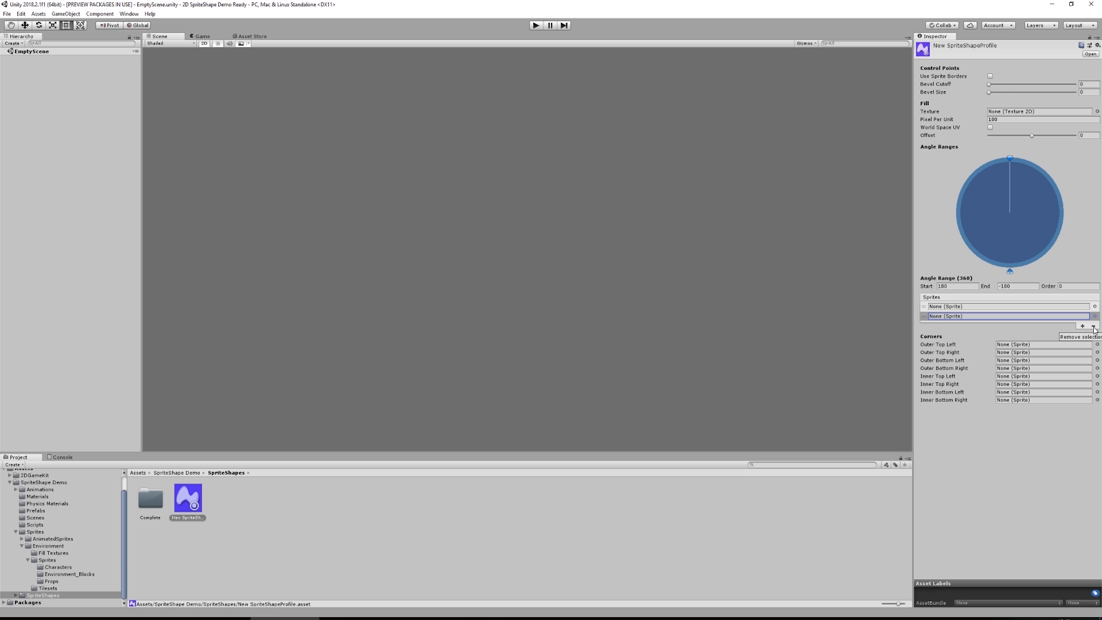
left_click(1092, 325)
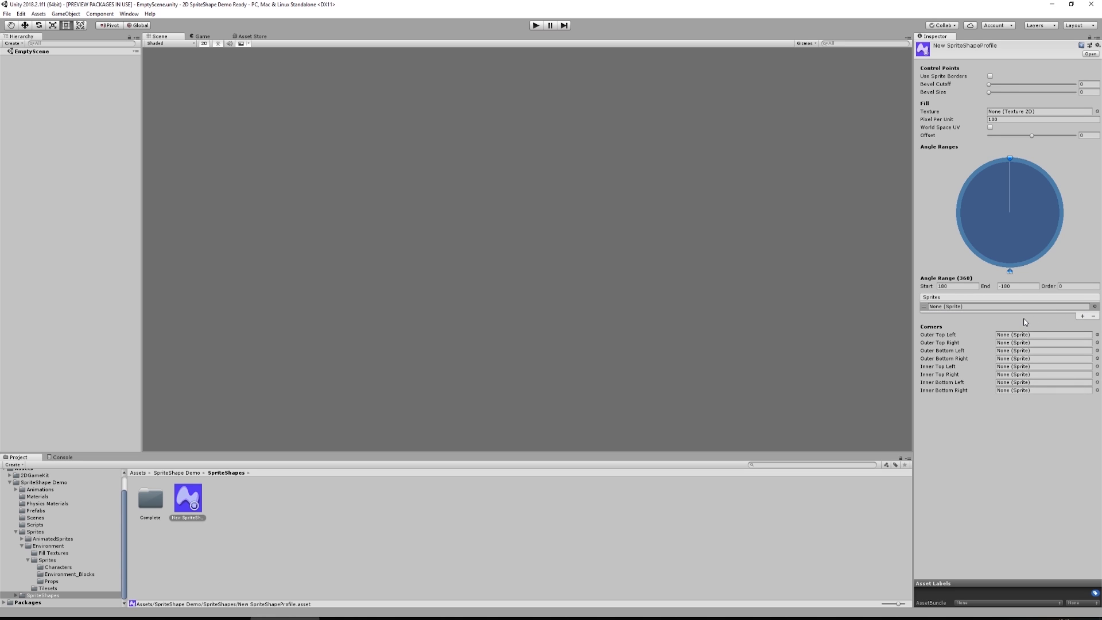
mouse_move(1046, 319)
type("bridge")
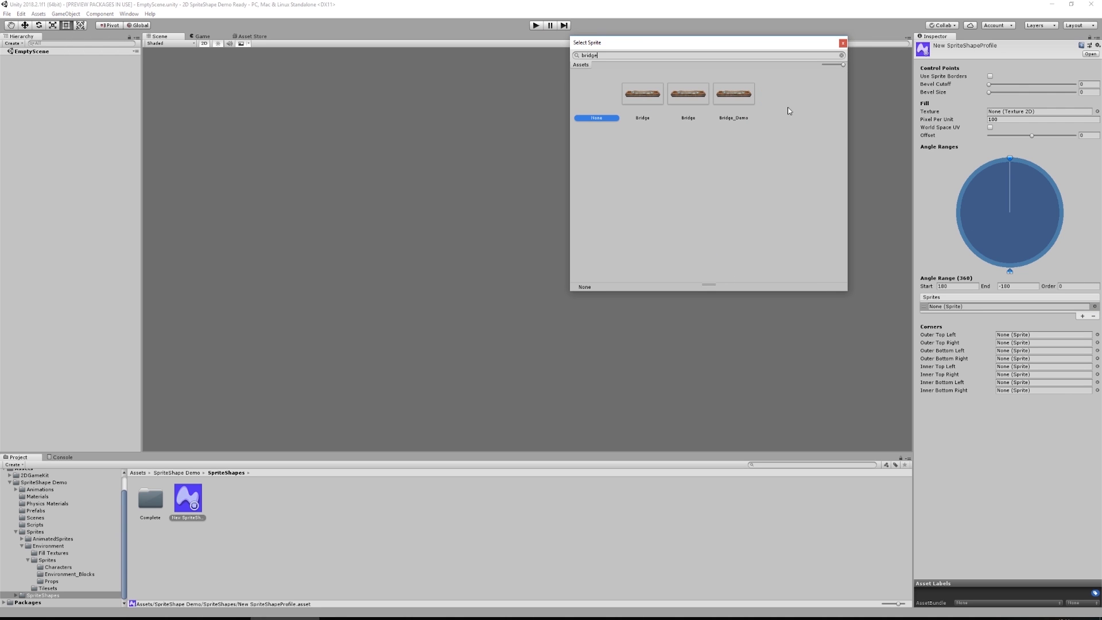
double_click(733, 94)
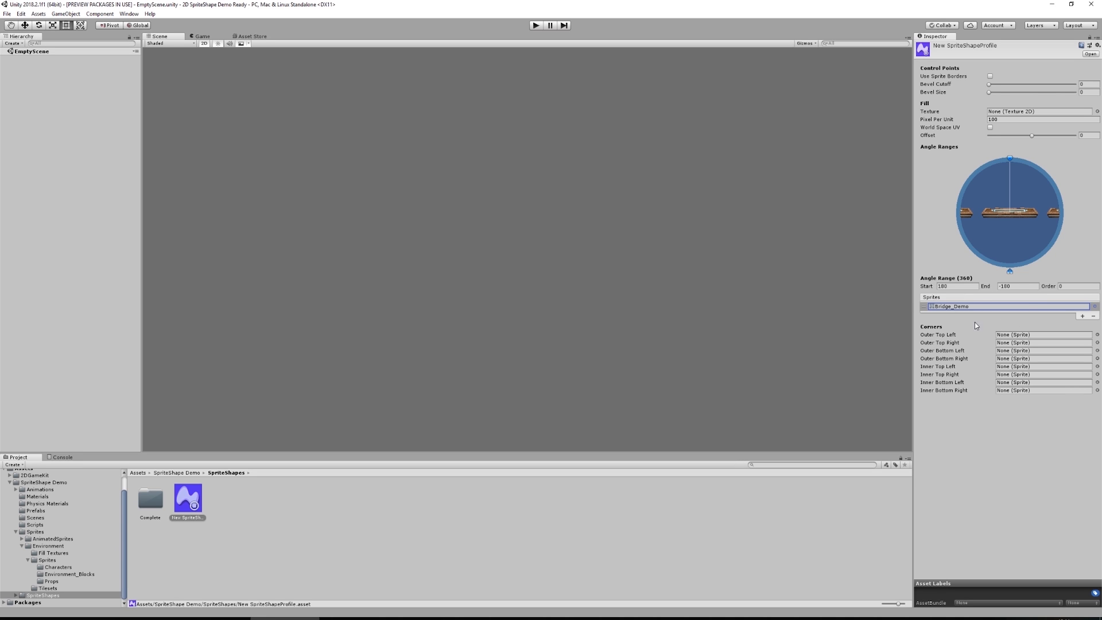
mouse_move(893, 285)
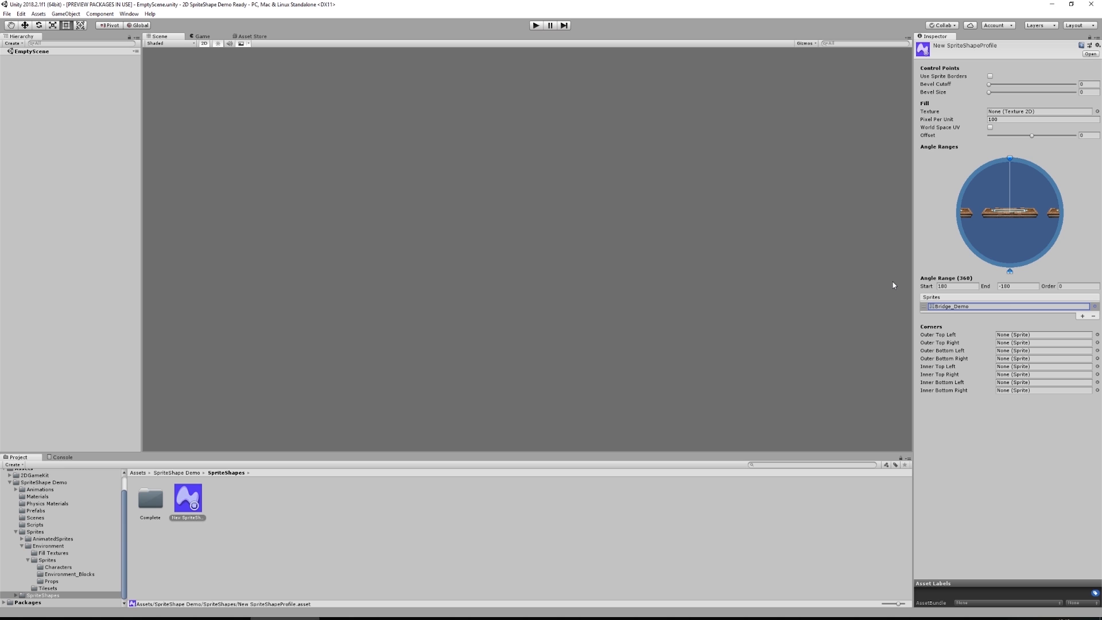
Rename the new Sprite Shape Profile asset to Bridge_Demo from its context menu.
left_click(187, 499)
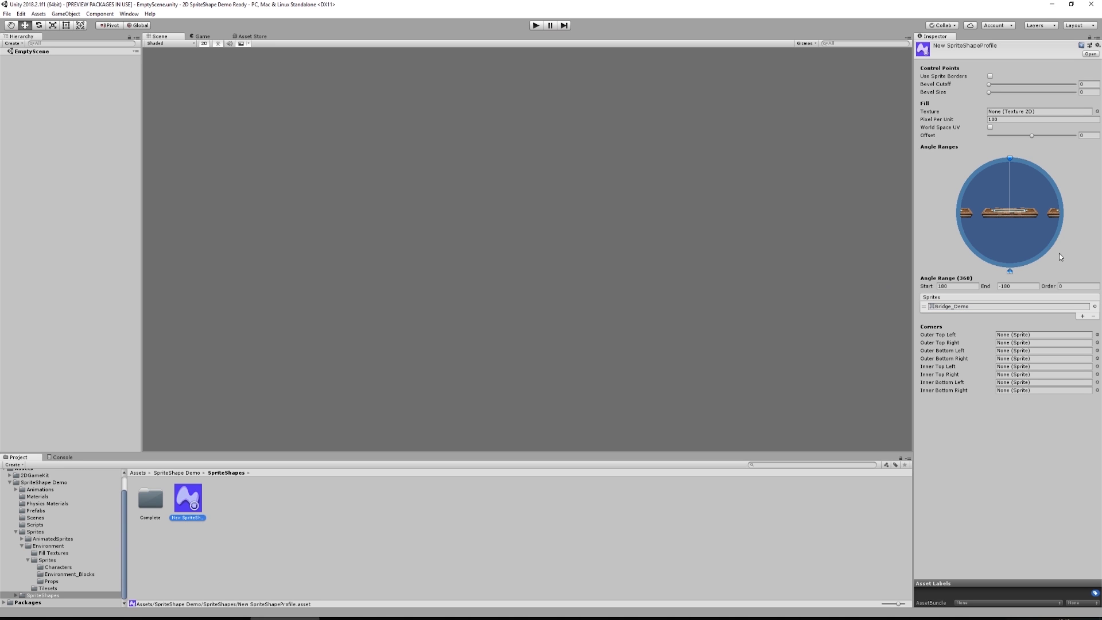
right_click(188, 499)
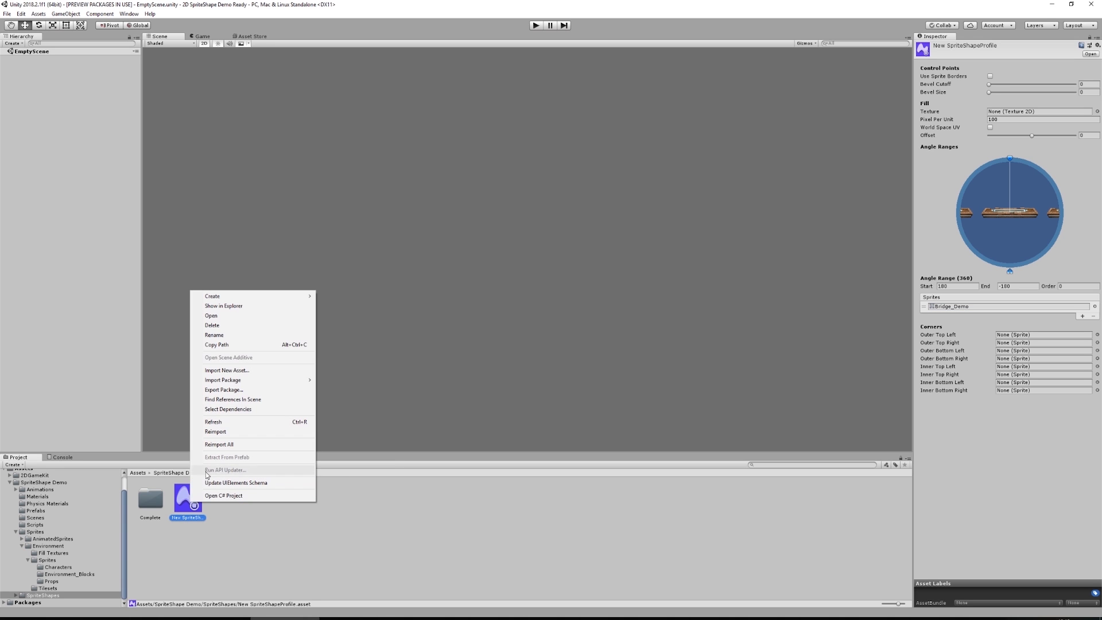
left_click(214, 335)
type("Bridge_Demo")
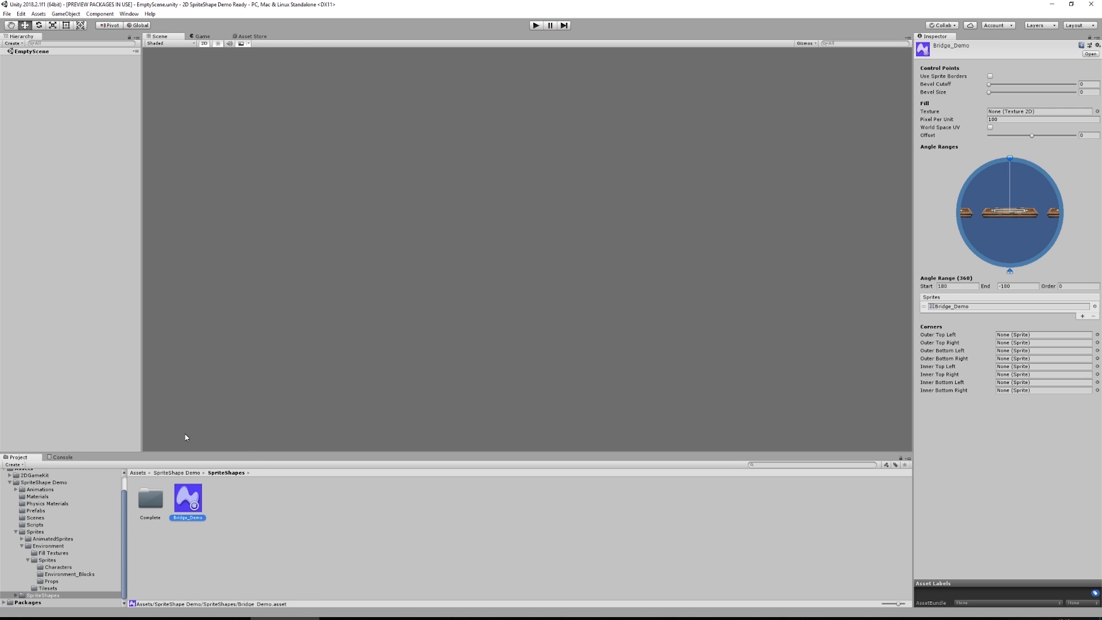
mouse_move(190, 444)
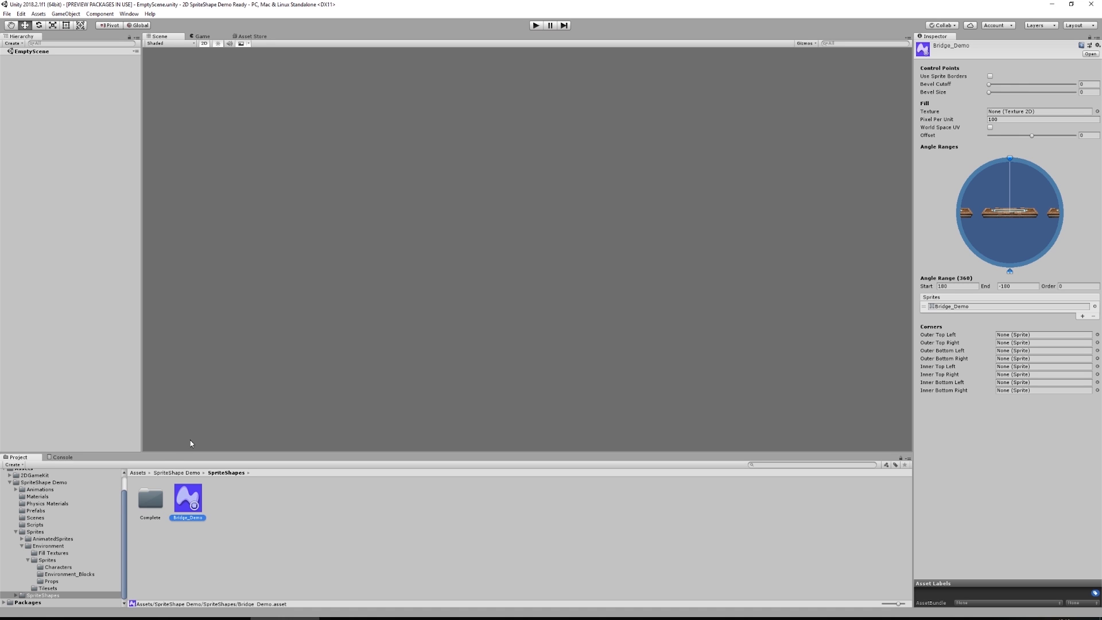
Add a 2D Object > Sprite Shape from the Hierarchy context menu.
right_click(44, 67)
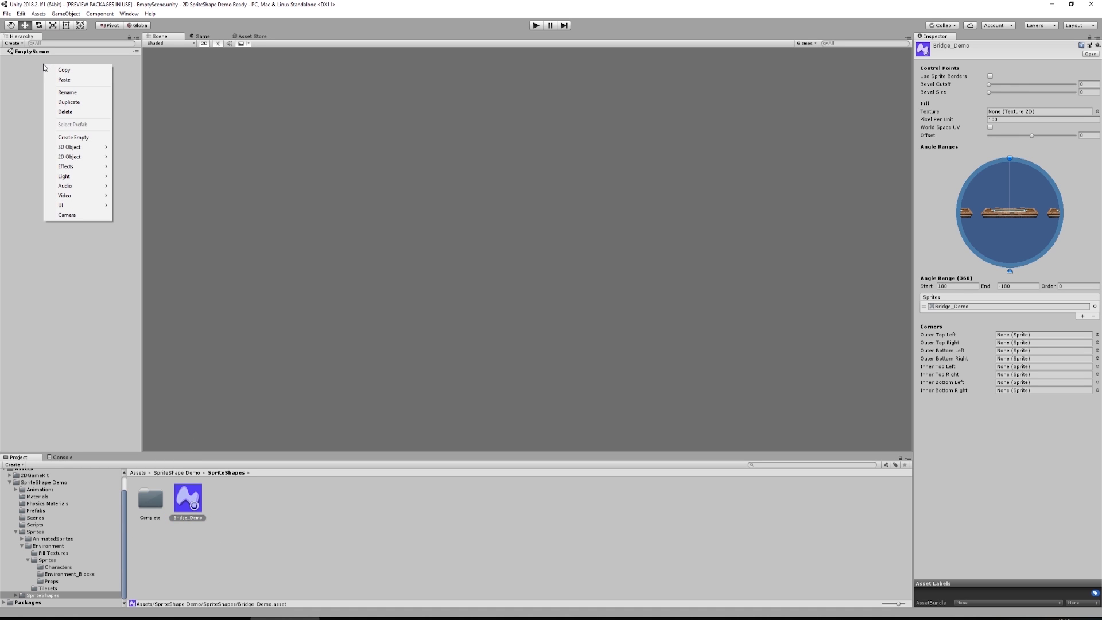
mouse_move(69, 156)
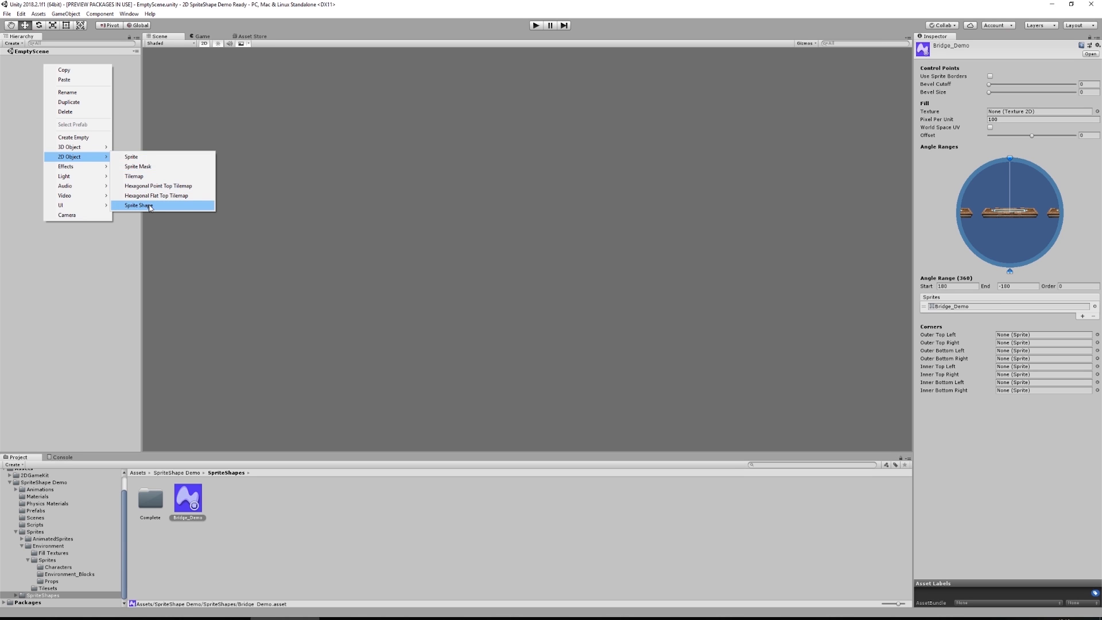
left_click(139, 206)
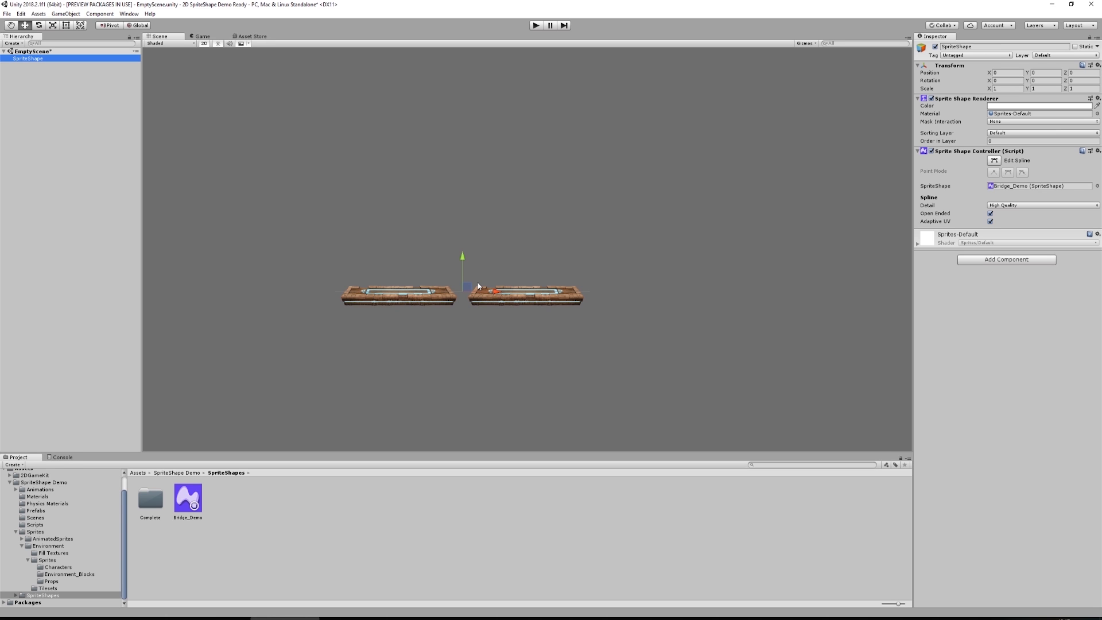
mouse_move(964, 195)
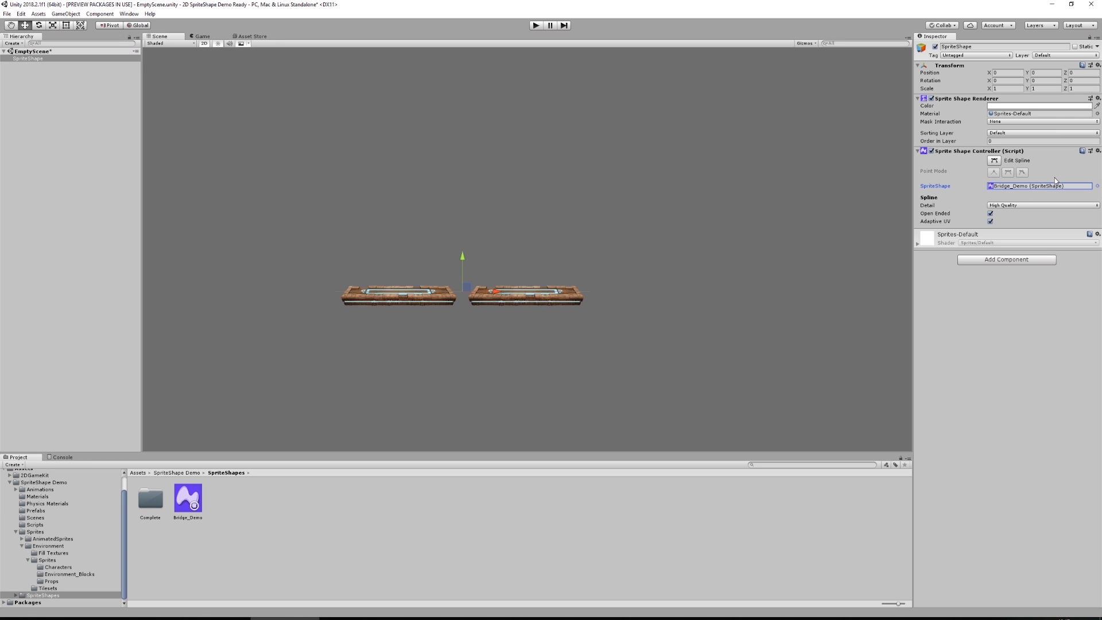
left_click(1096, 185)
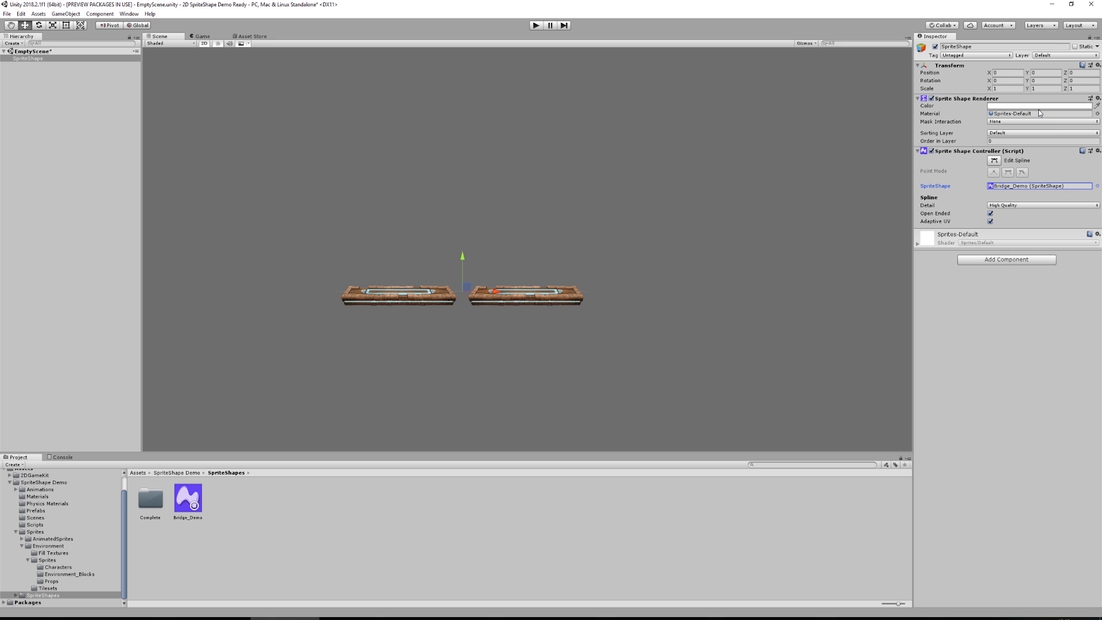
mouse_move(1039, 119)
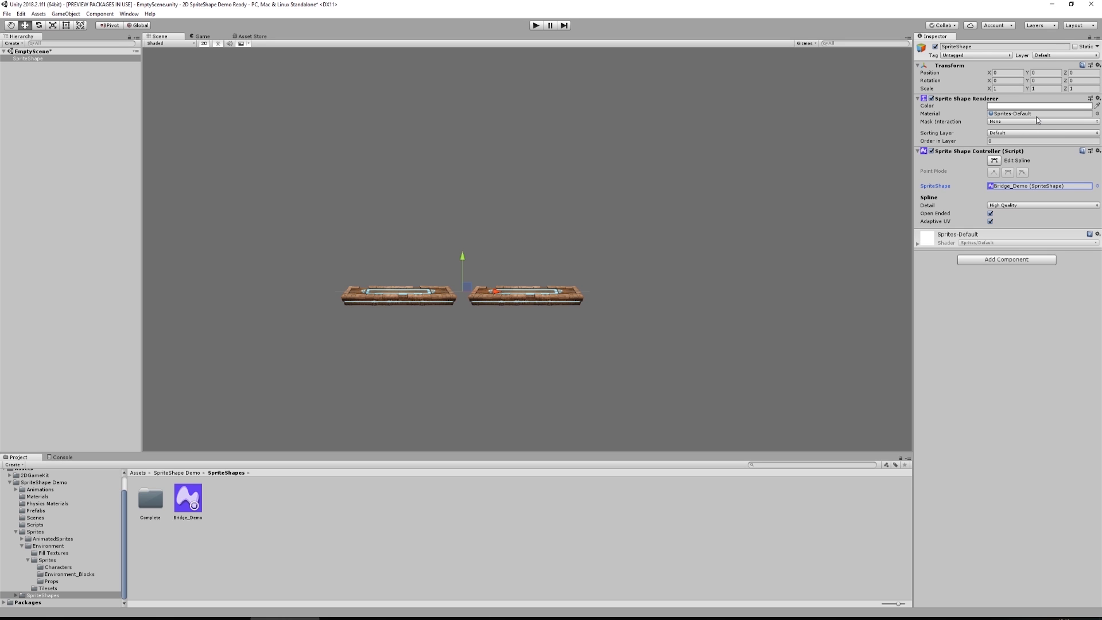
mouse_move(1019, 113)
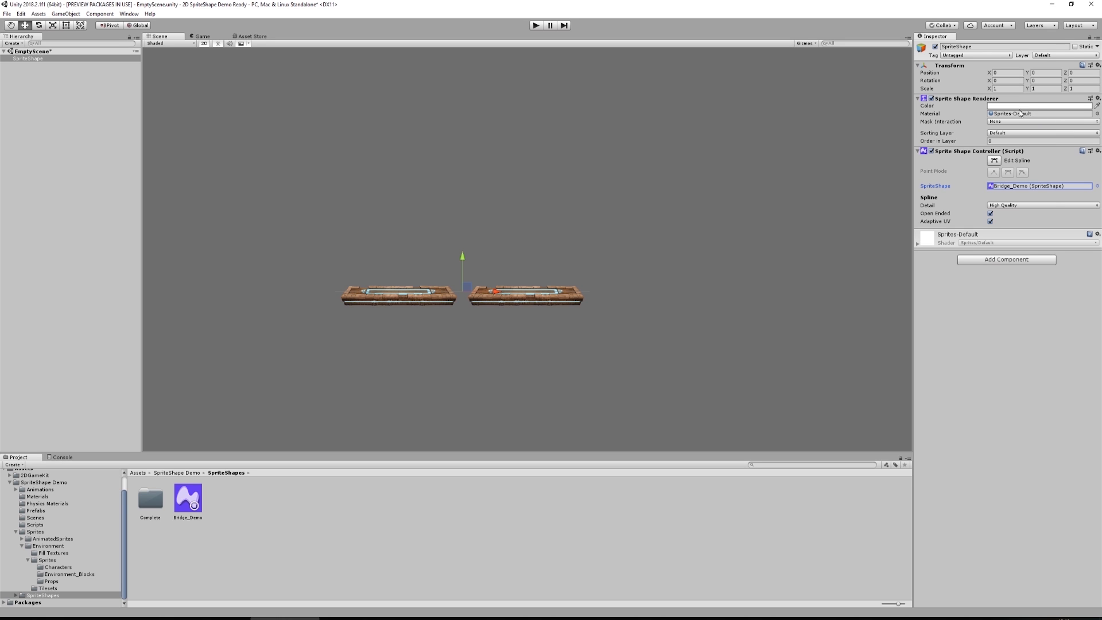
mouse_move(1016, 134)
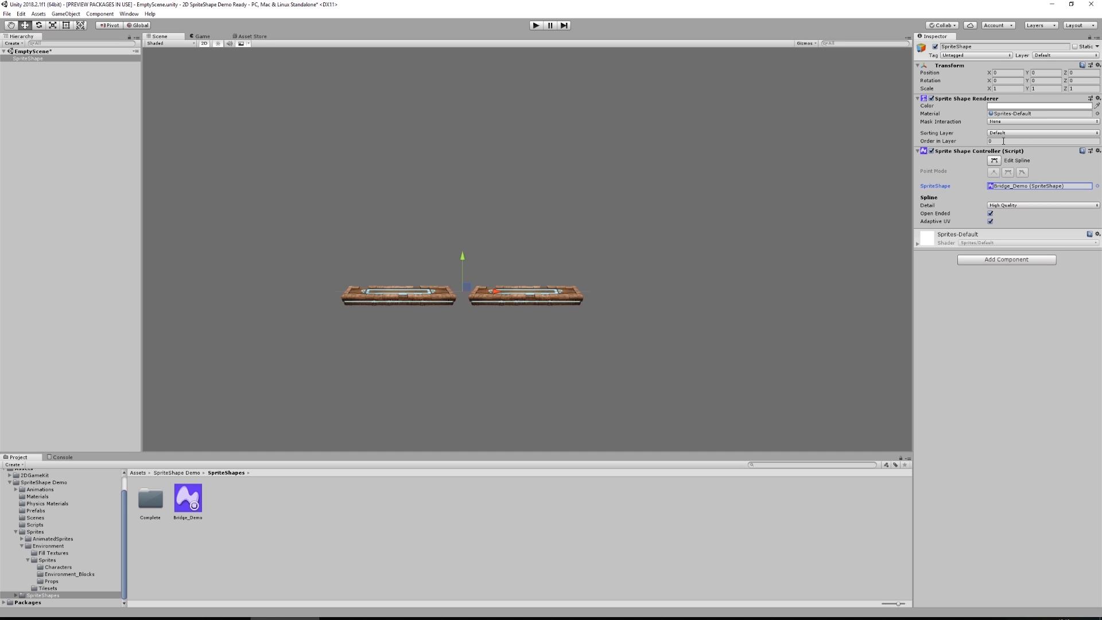
mouse_move(1032, 154)
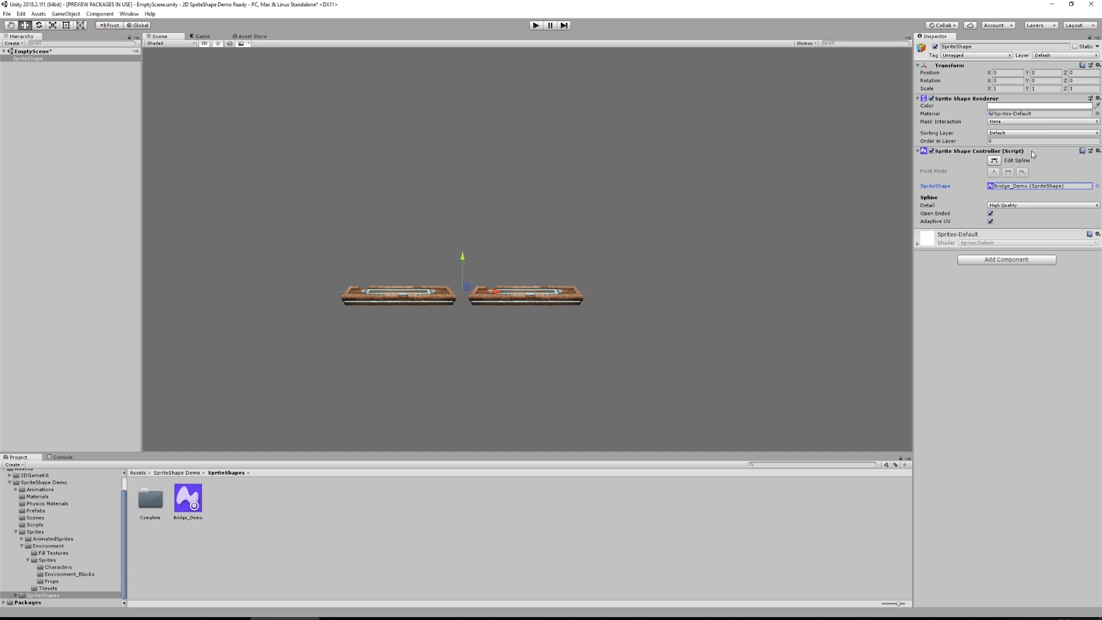
mouse_move(1039, 175)
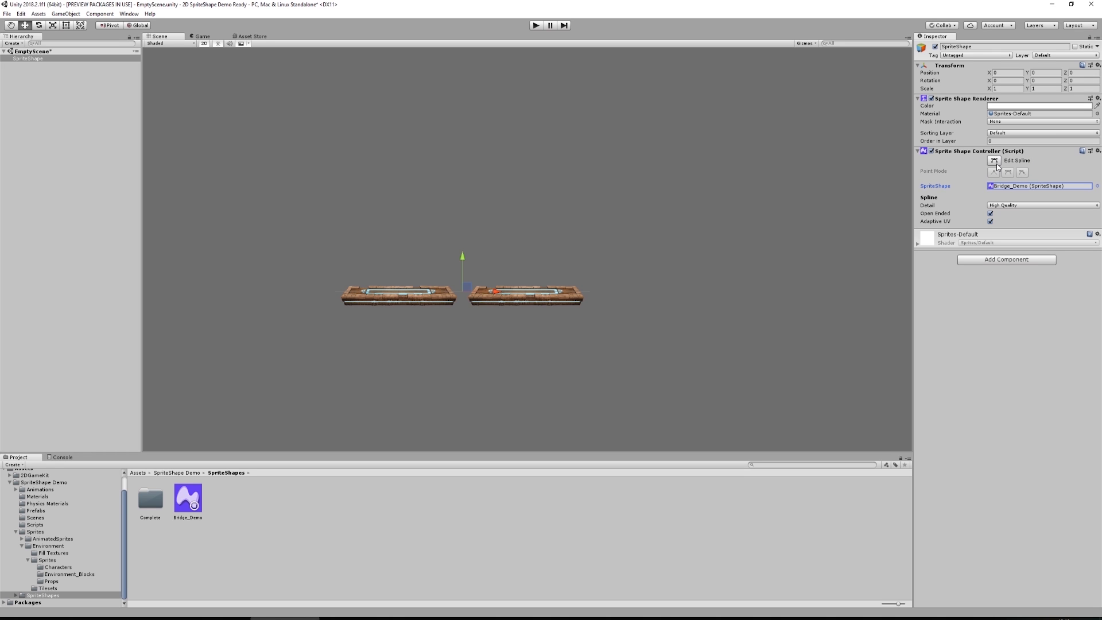
Enter Edit Spline, raise the right endpoint, and pull a new midpoint down into a V.
left_click(1014, 160)
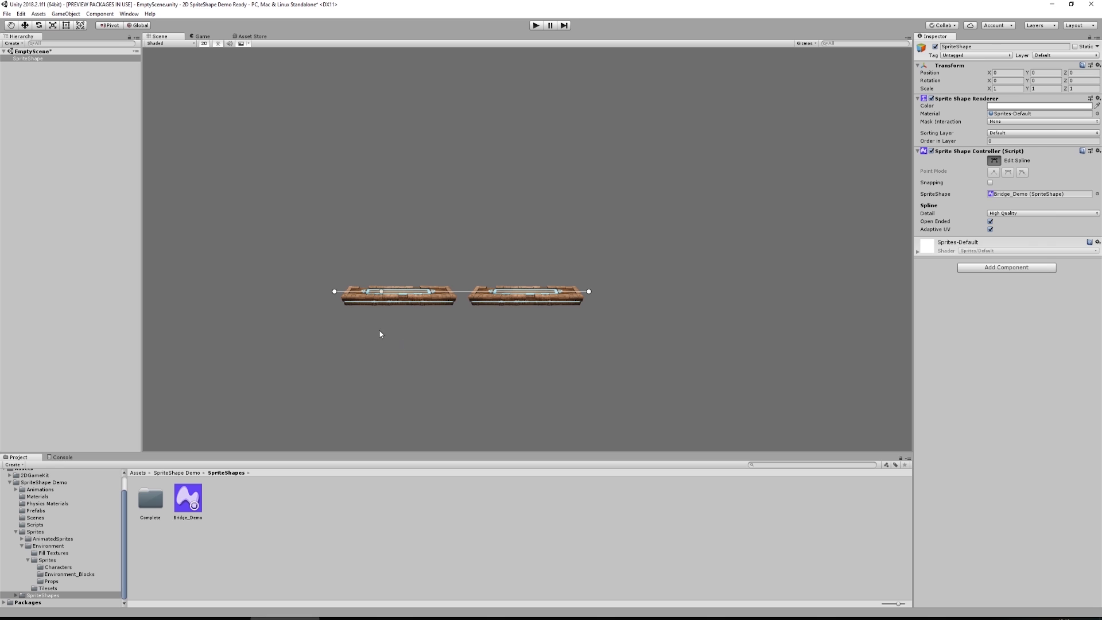
mouse_move(282, 281)
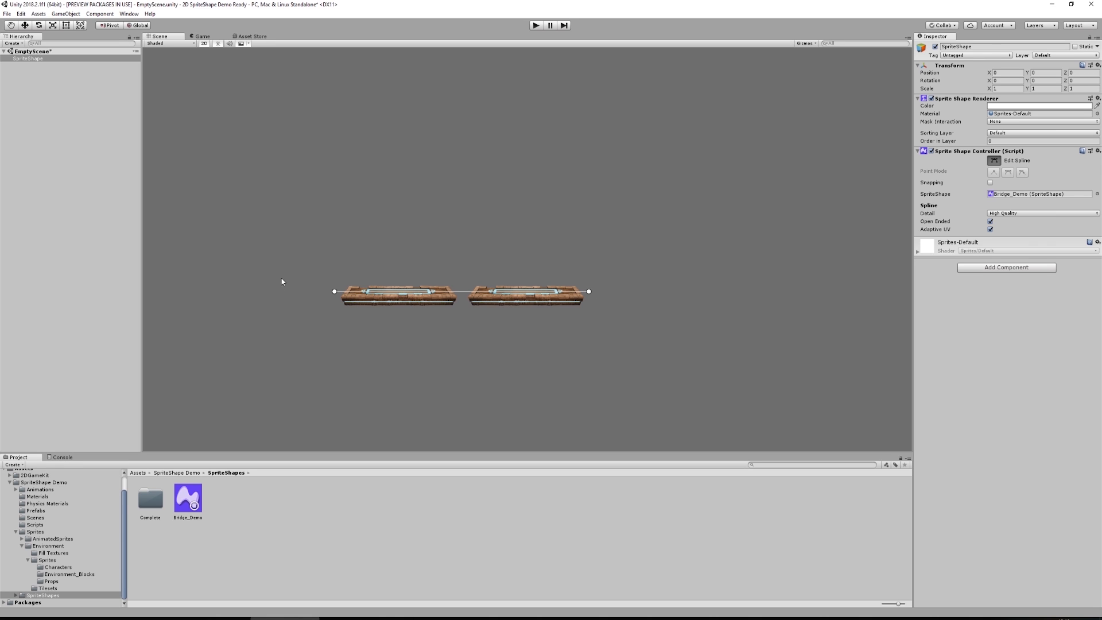
mouse_move(598, 297)
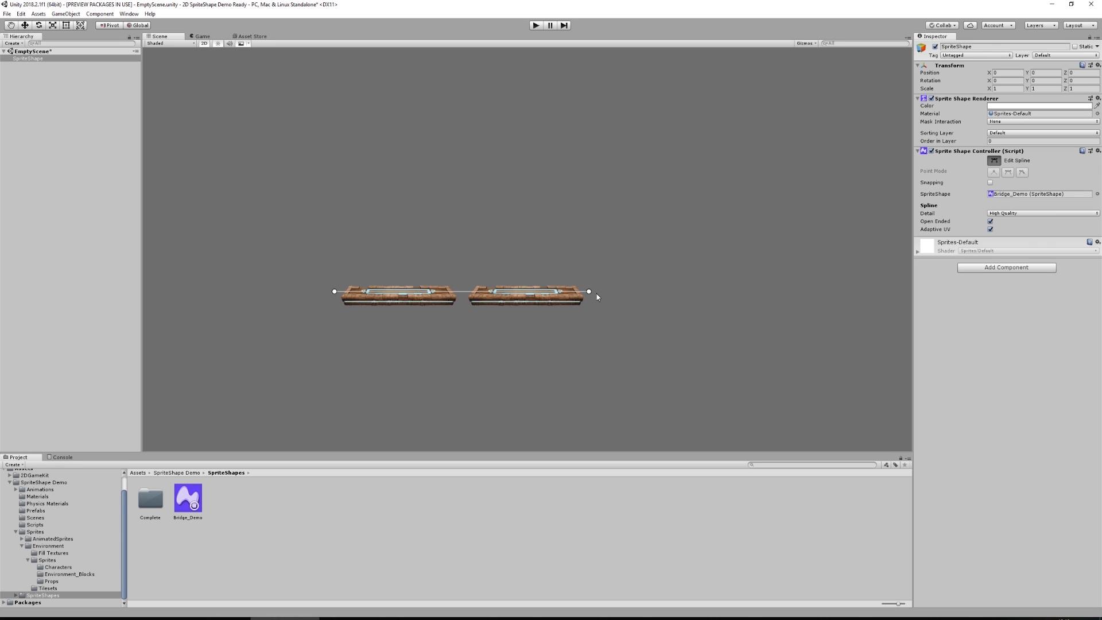
left_click_drag(589, 291, 621, 232)
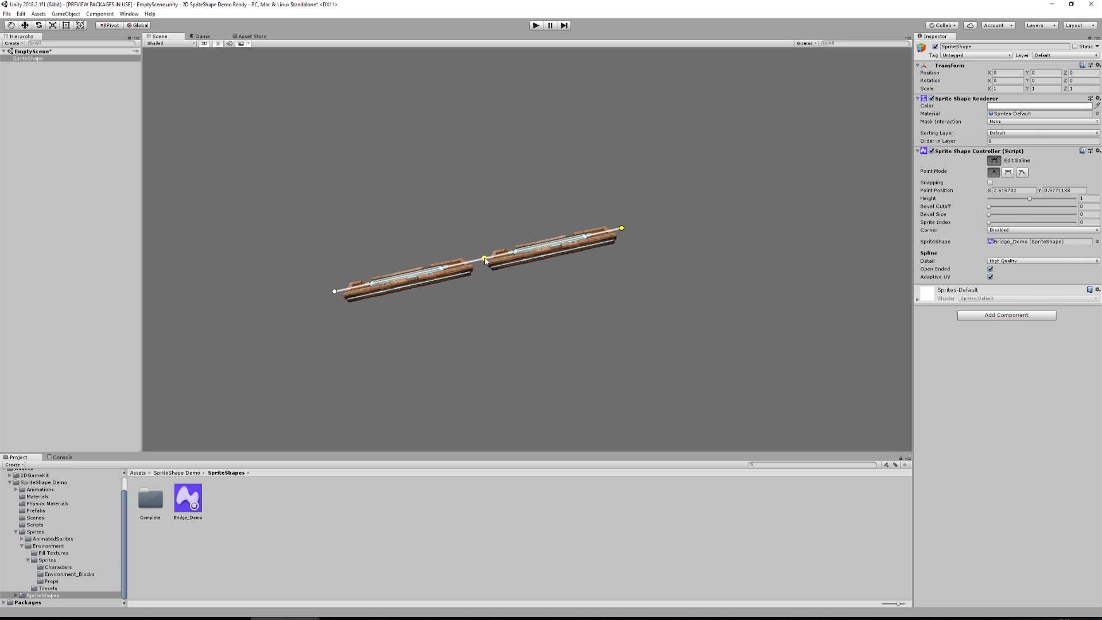
left_click_drag(484, 259, 486, 270)
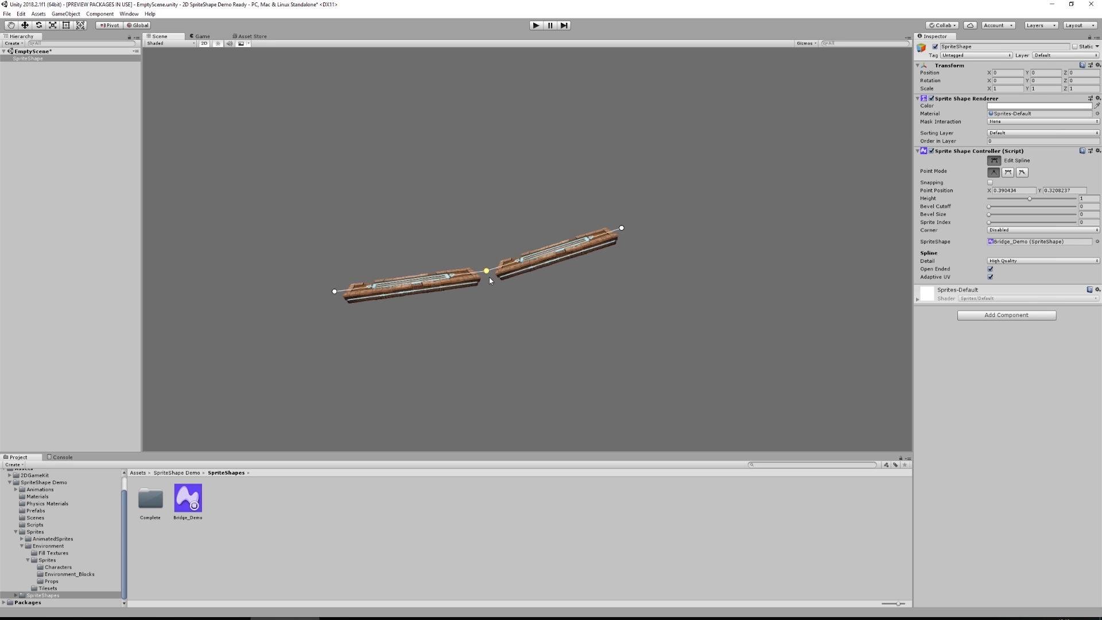
left_click_drag(486, 270, 473, 324)
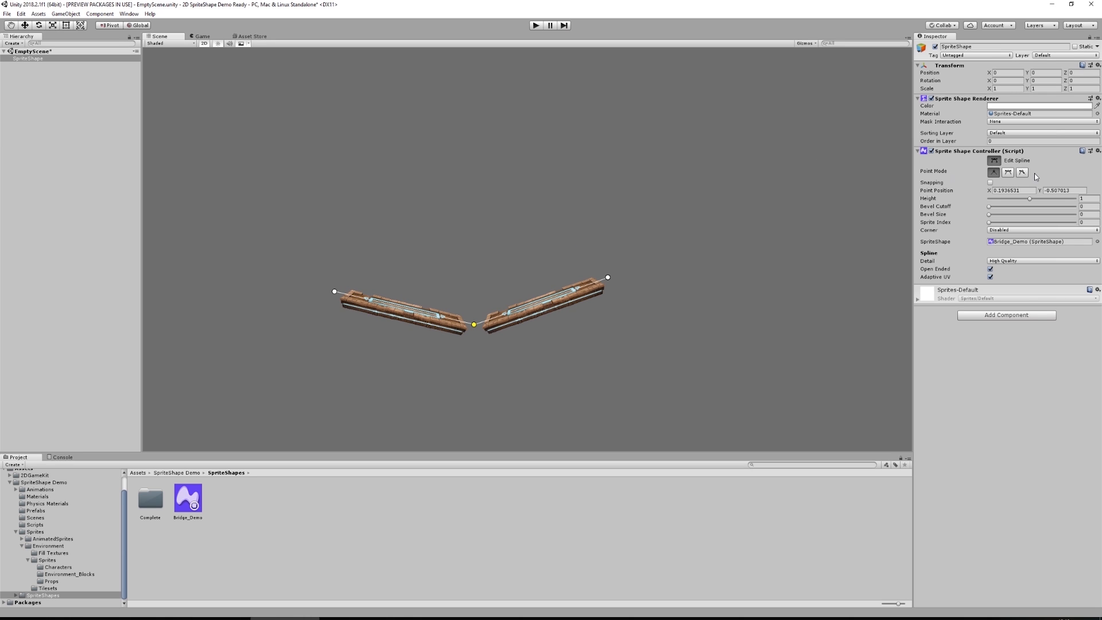
mouse_move(993, 173)
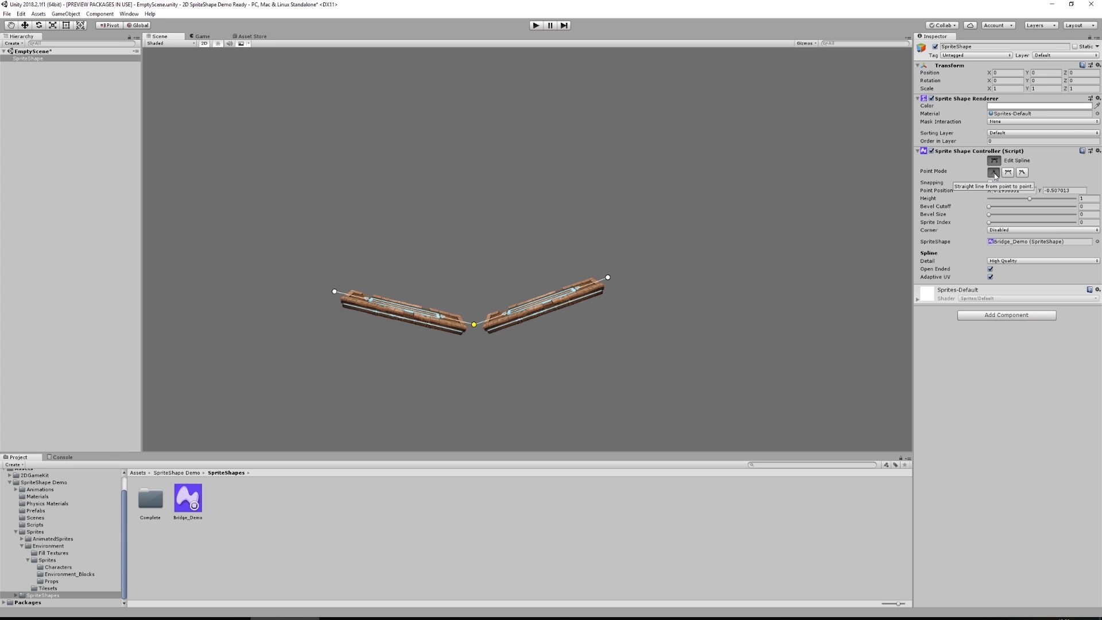
mouse_move(1016, 164)
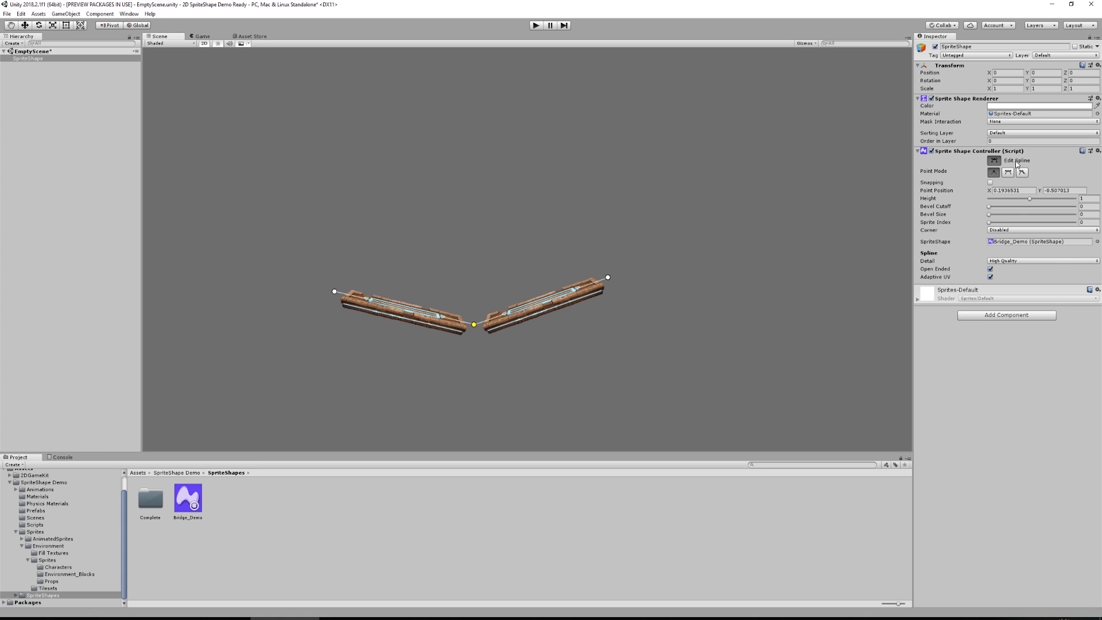
mouse_move(1020, 173)
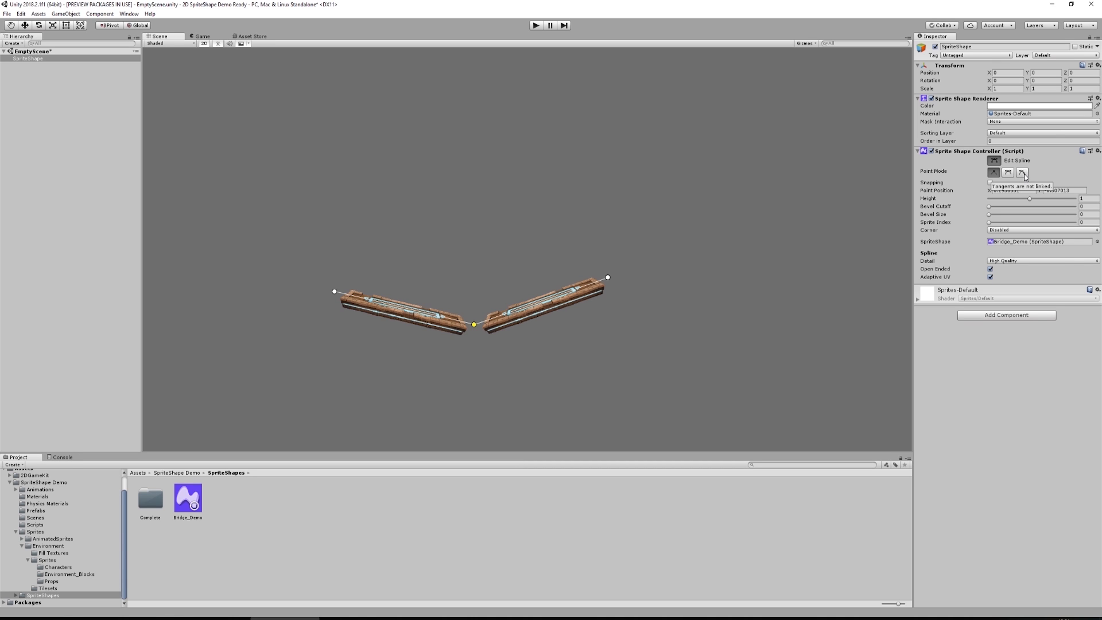
Set the middle node to Continuous and drag the curve into a smooth wave.
left_click(1007, 172)
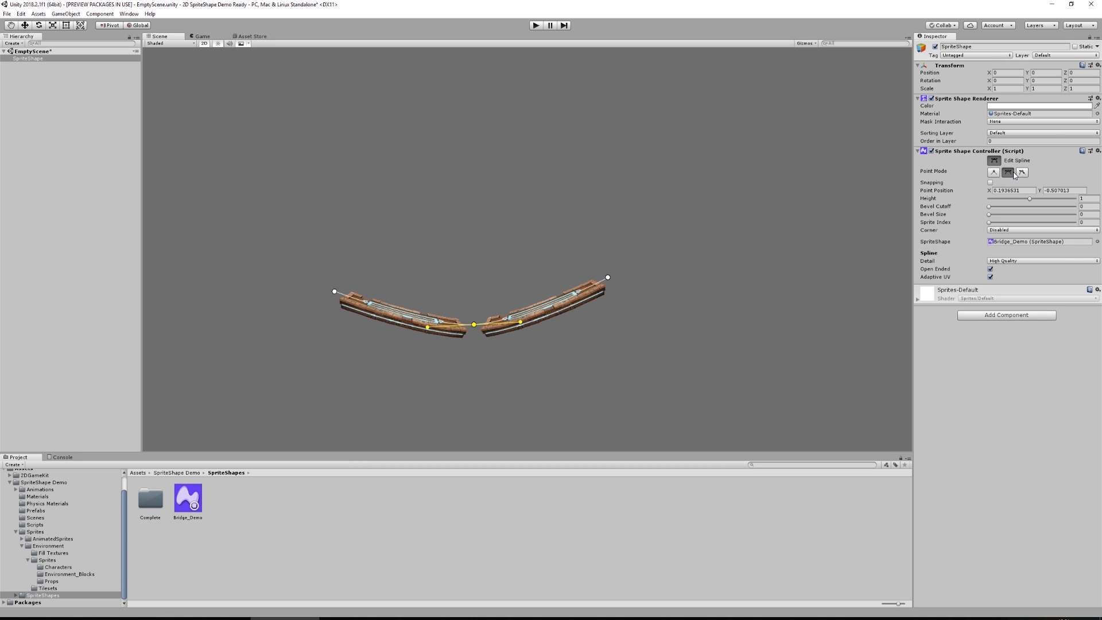
mouse_move(1008, 172)
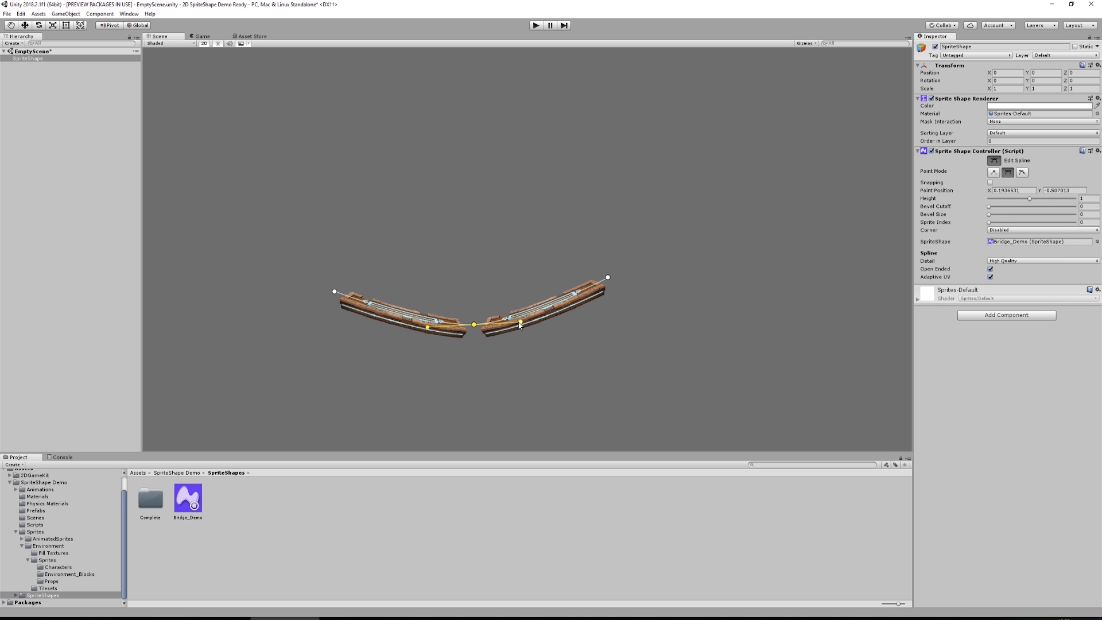
left_click_drag(519, 325, 552, 390)
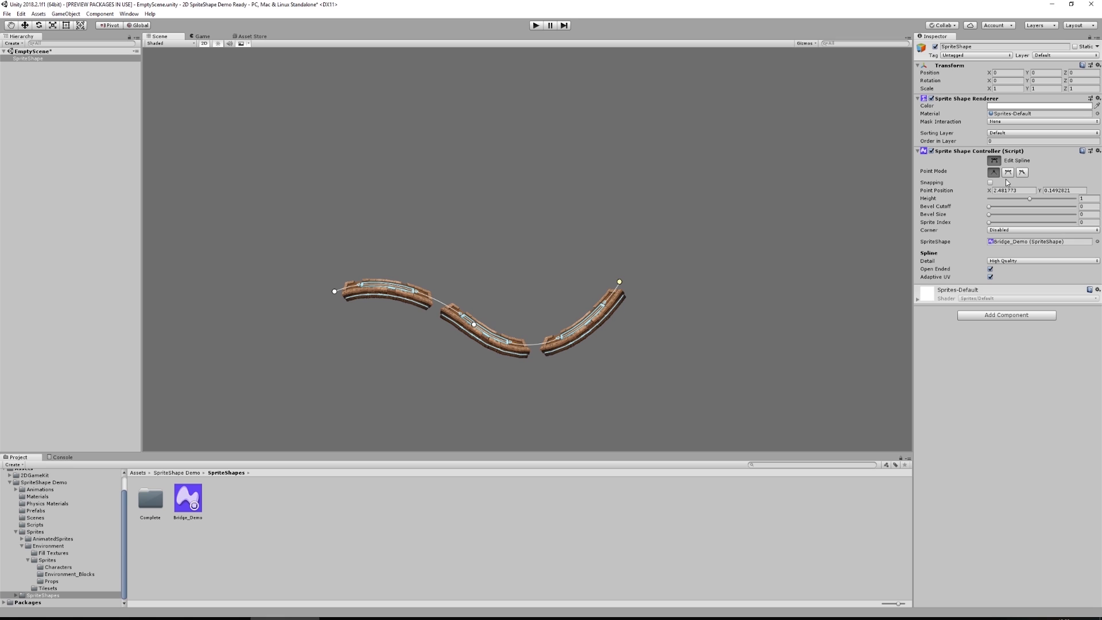
Reselect the middle node, set it Continuous, then lengthen and slightly shorten its tangent.
left_click(475, 326)
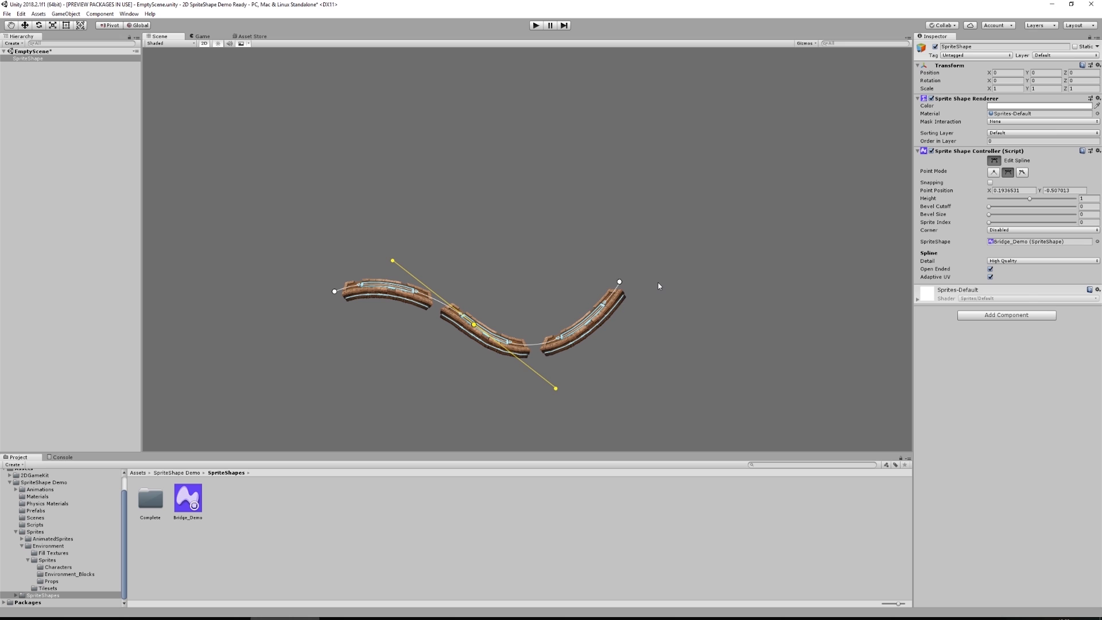
mouse_move(983, 178)
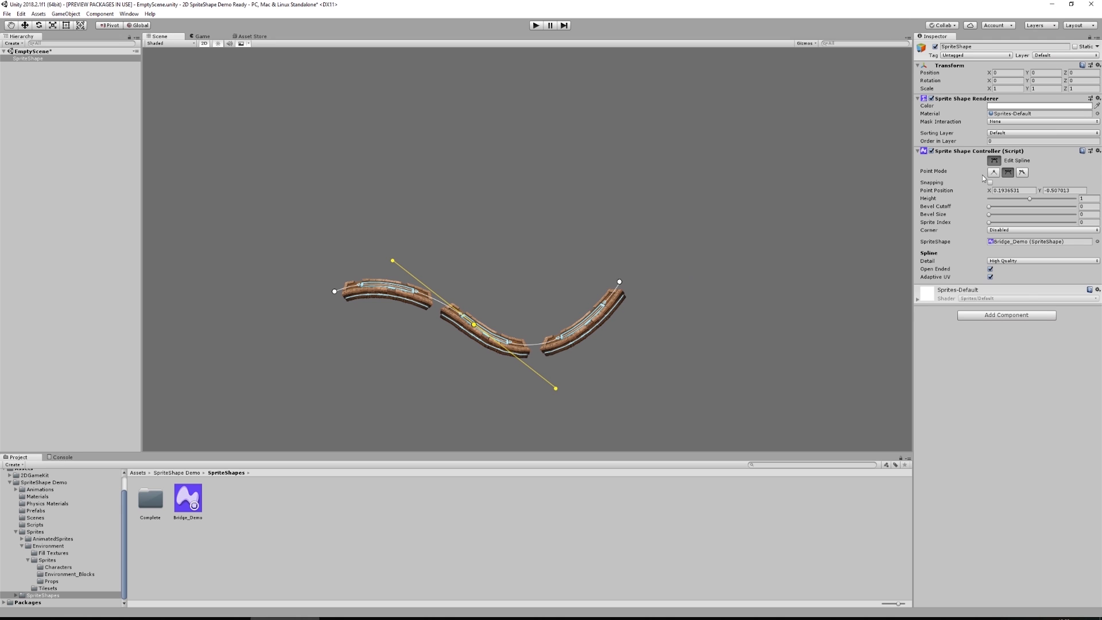
mouse_move(1023, 172)
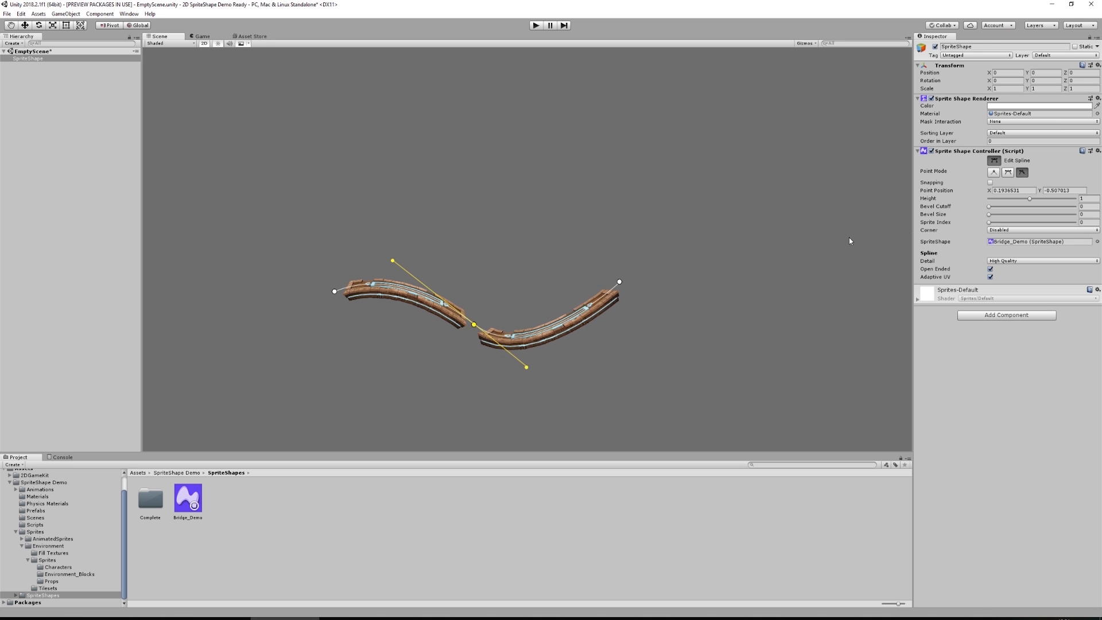
left_click(1007, 172)
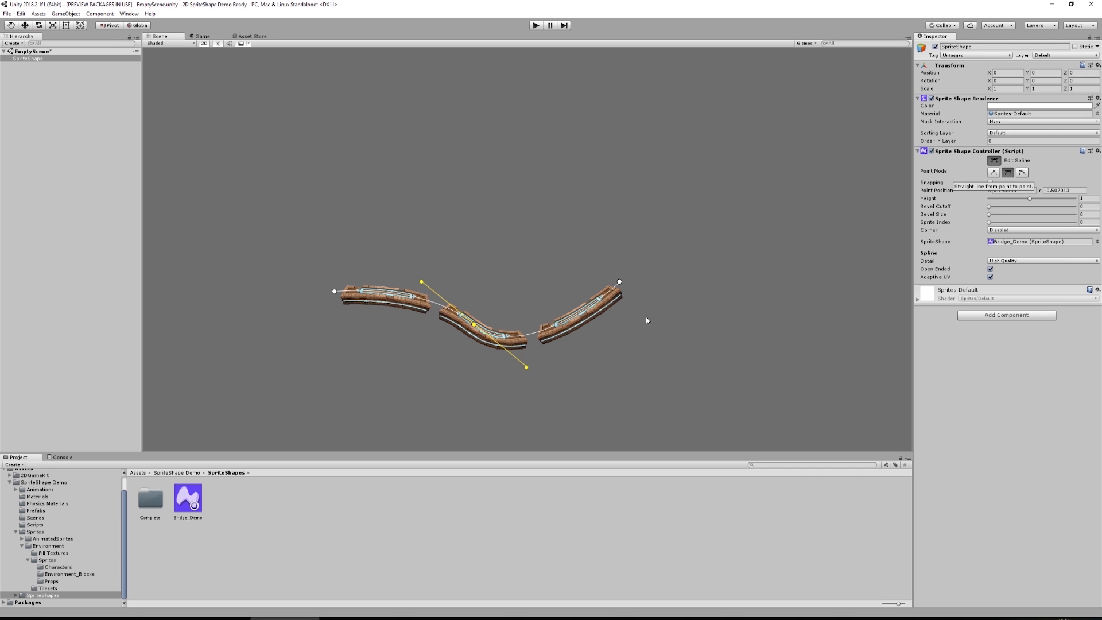
left_click_drag(526, 367, 567, 402)
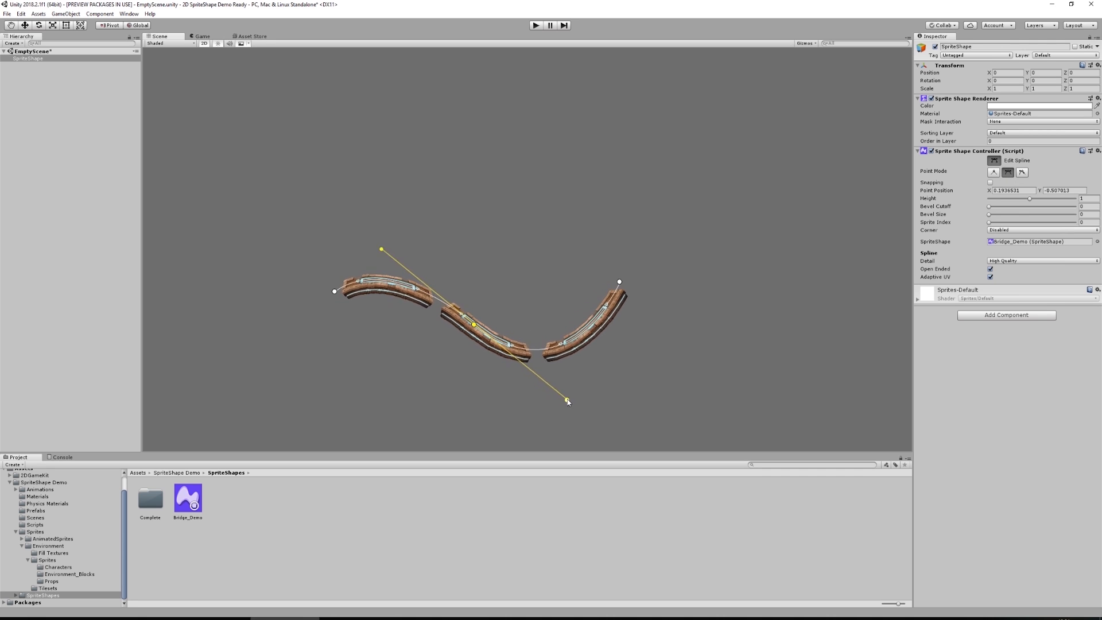
left_click_drag(567, 401, 537, 386)
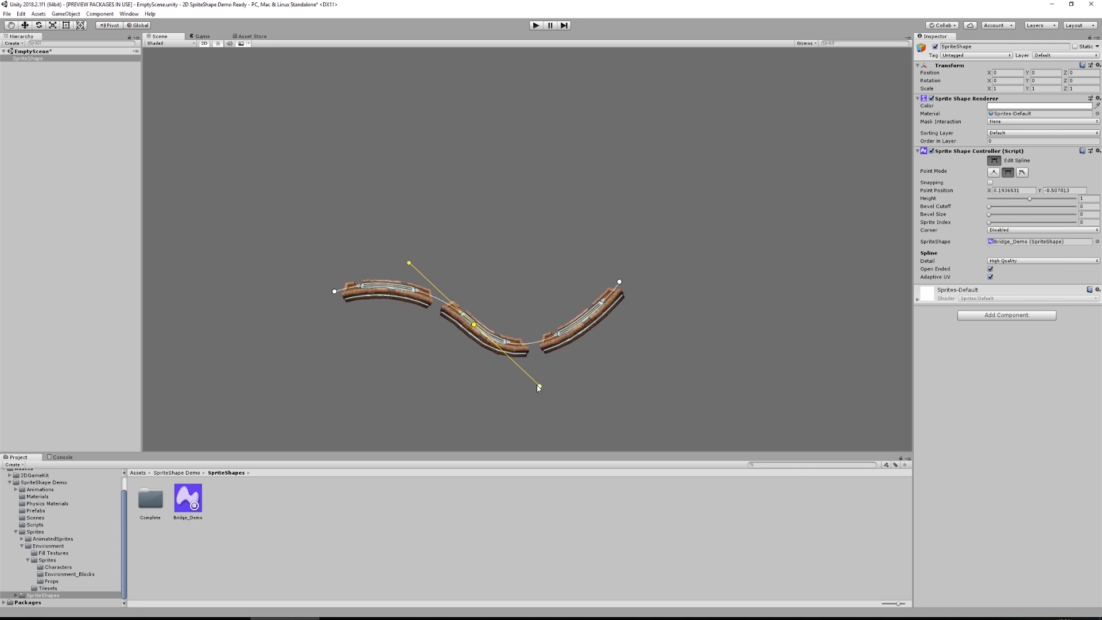